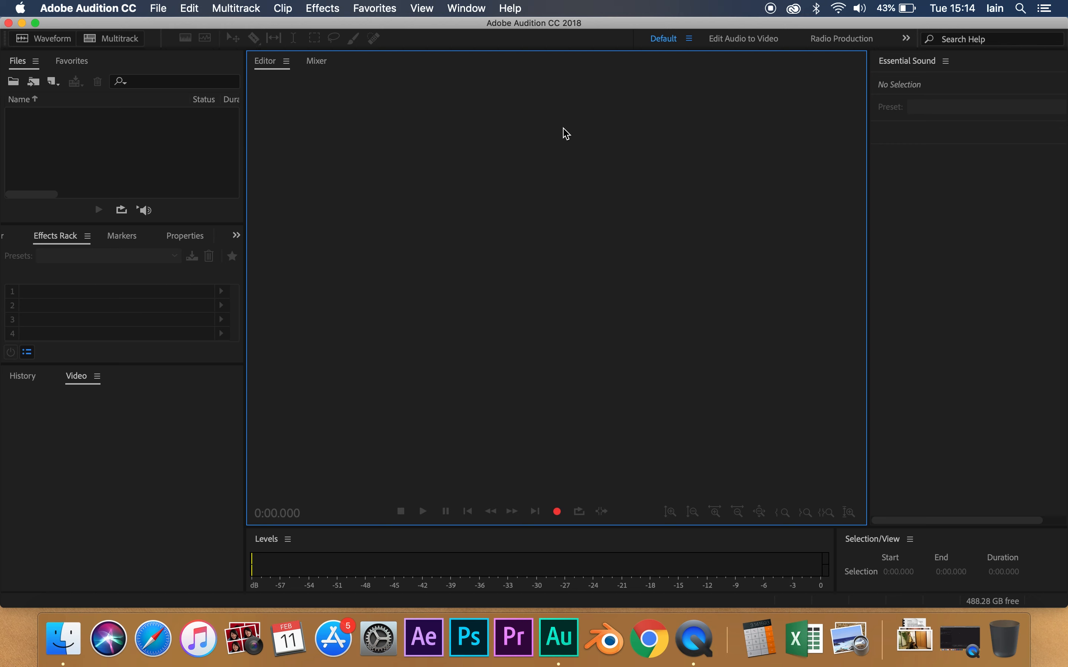
{"action": "mouse_move", "coordinate": [675, 52]}
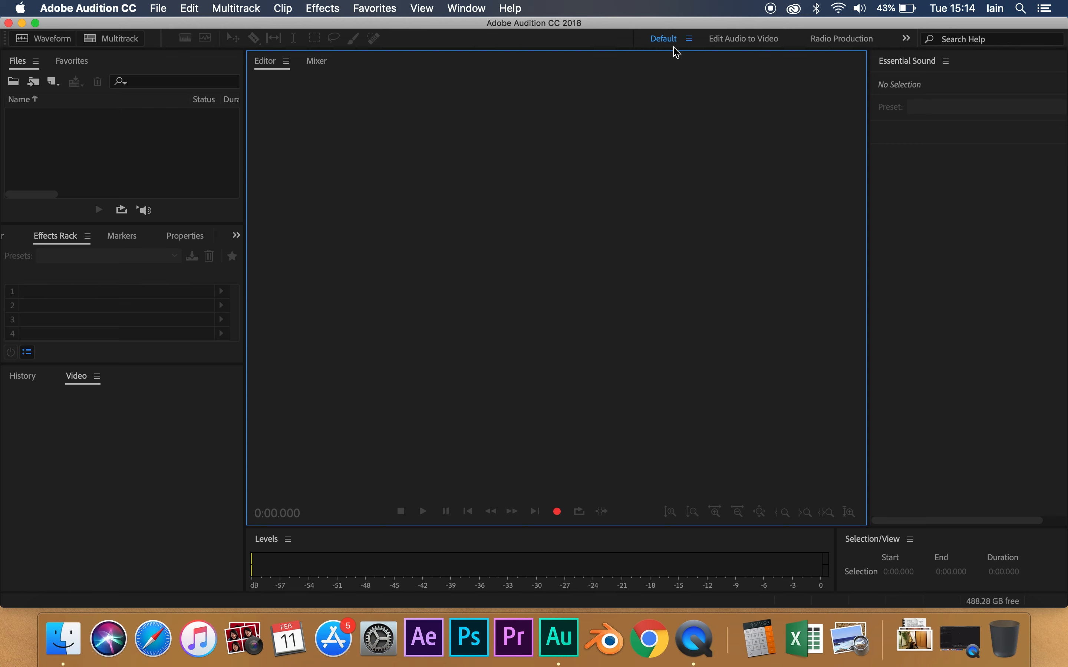
{"action": "mouse_move", "coordinate": [692, 52]}
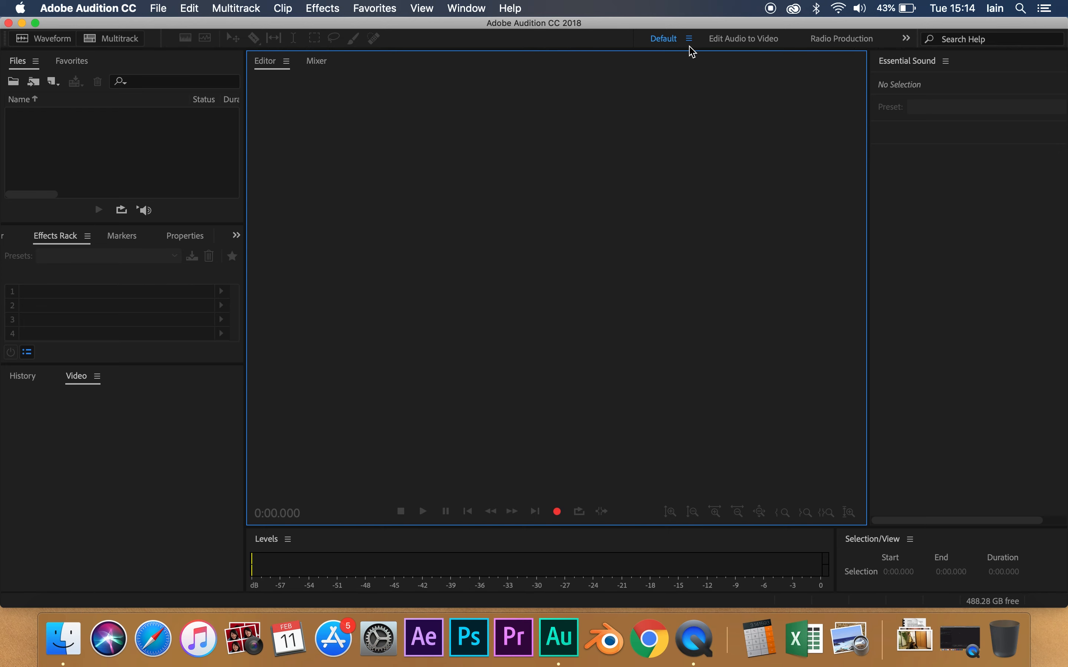
Switch the workspace to the Edit Audio to Video layout.
{"action": "left_click", "coordinate": [743, 38]}
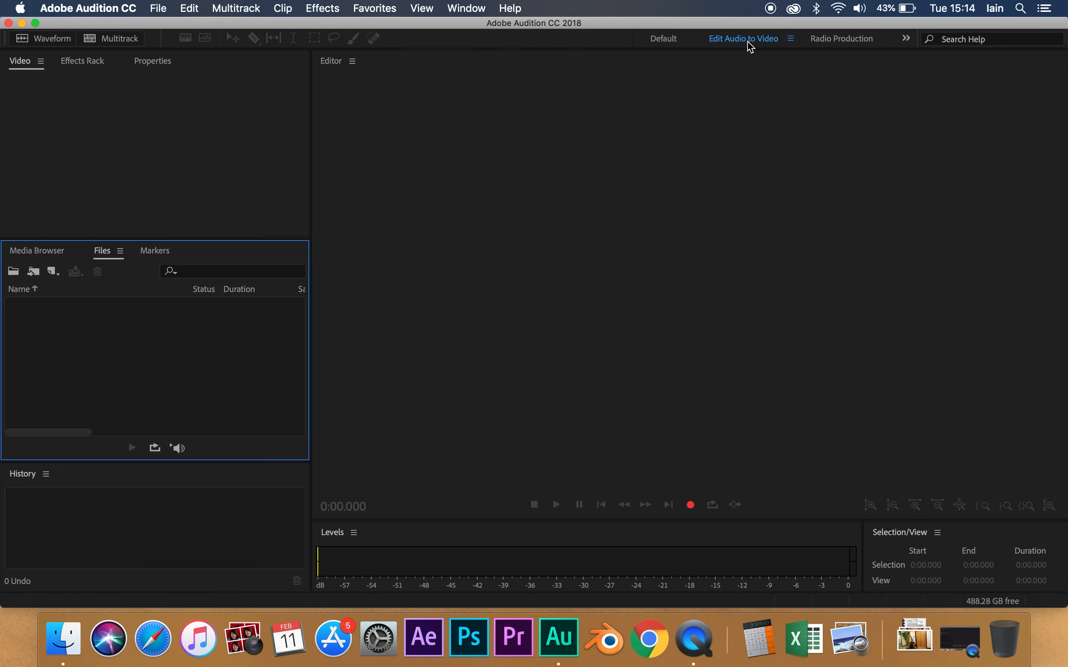
{"action": "mouse_move", "coordinate": [756, 46]}
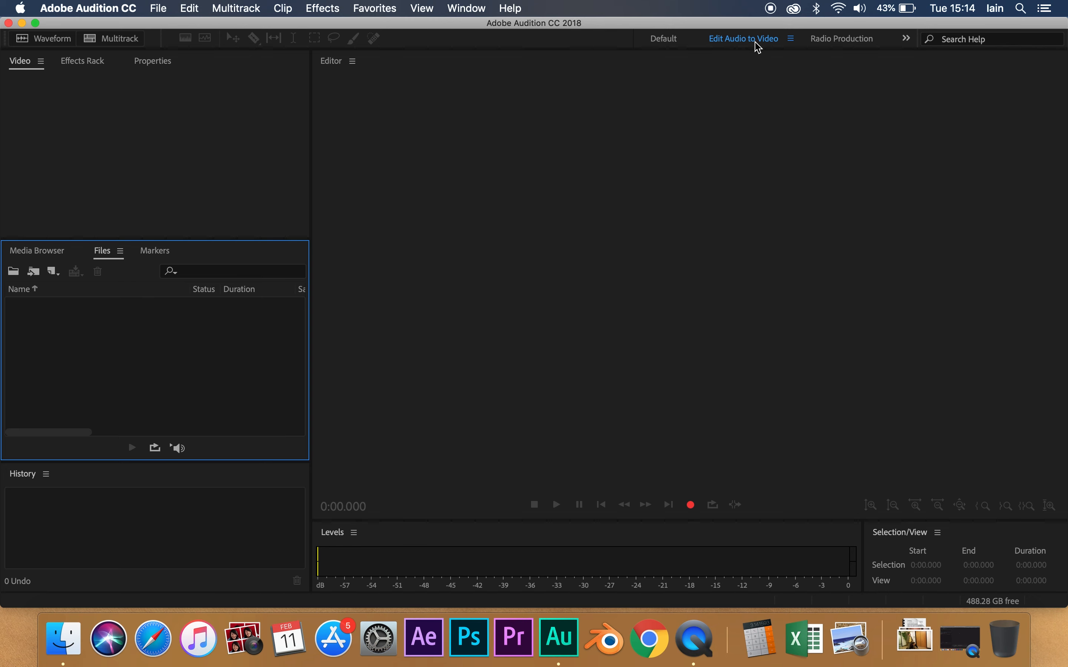
{"action": "mouse_move", "coordinate": [744, 44]}
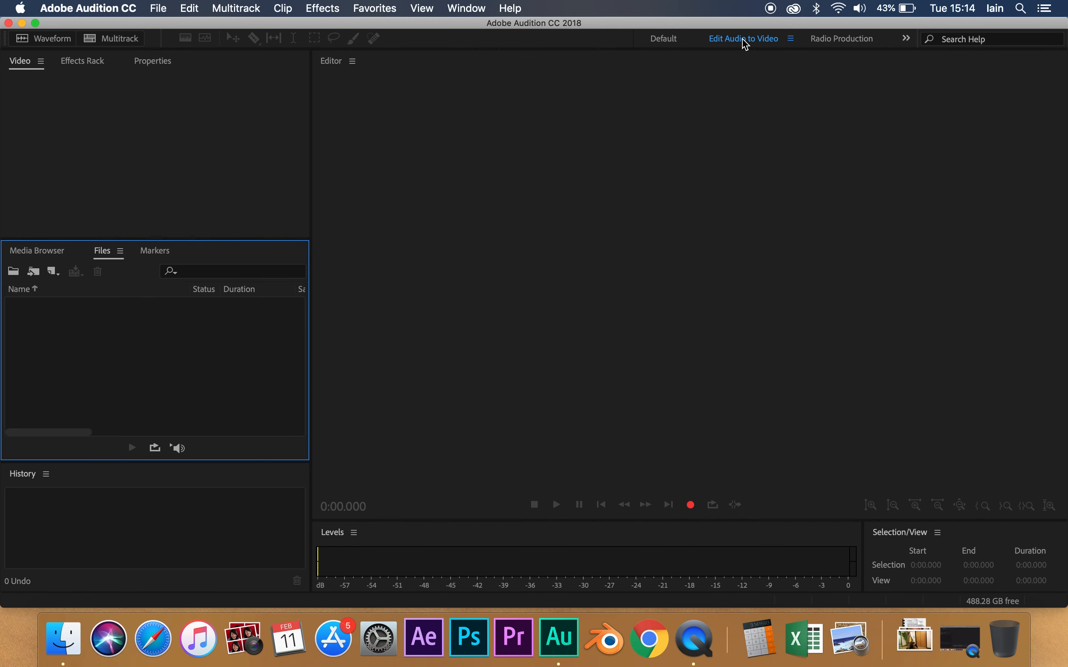
Create a new multitrack session named 'tutorial' at a 44100 Hz sample rate.
{"action": "left_click", "coordinate": [158, 8]}
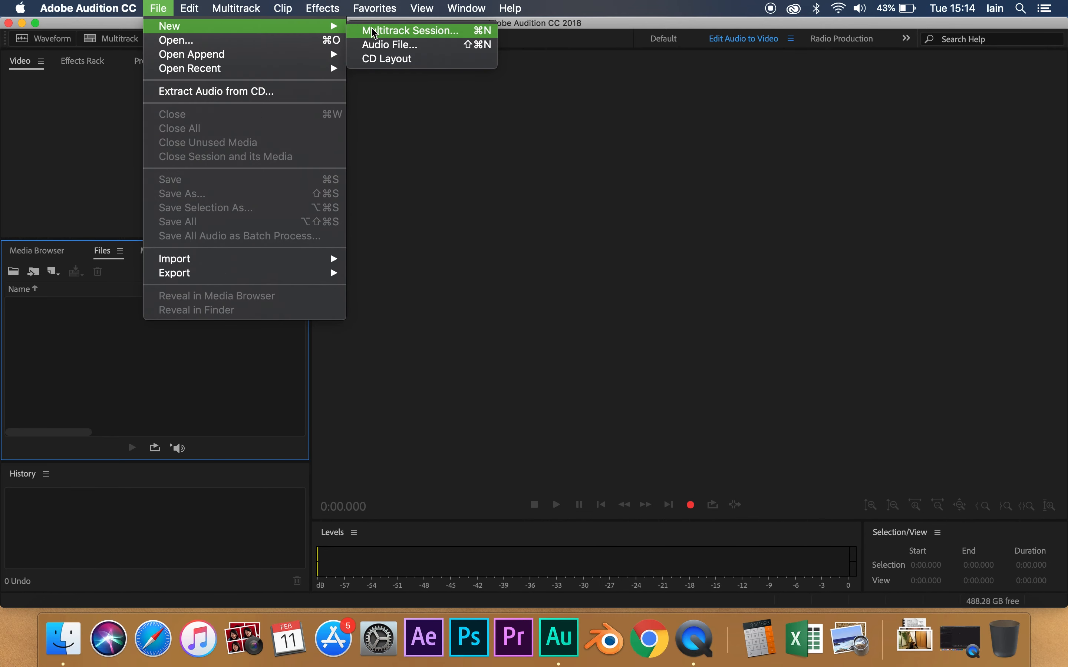
{"action": "left_click", "coordinate": [411, 30]}
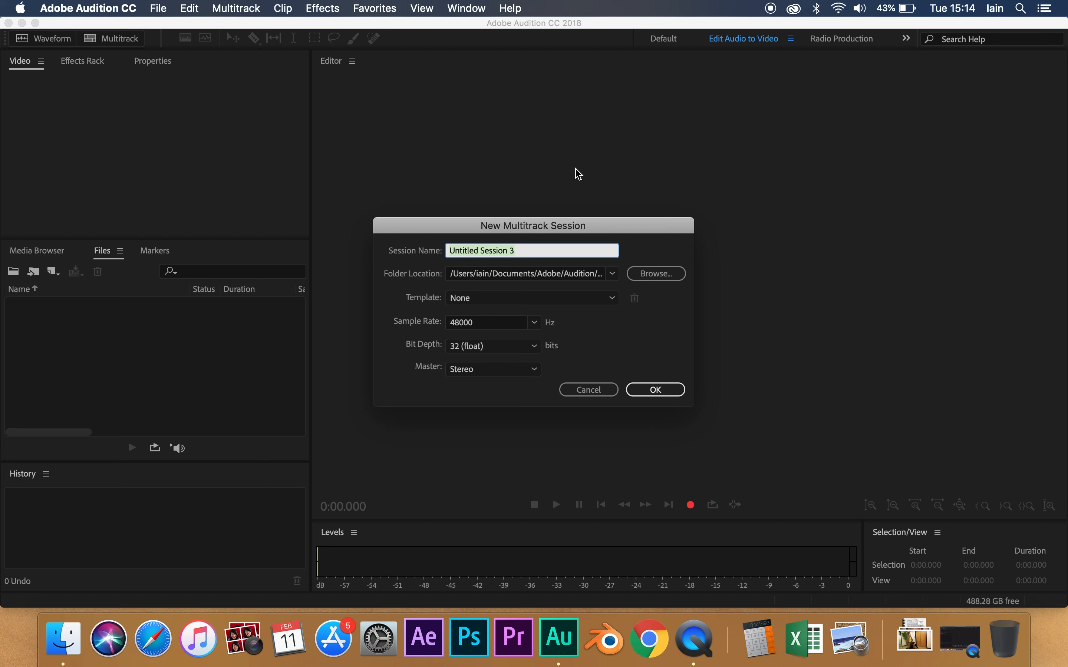
{"action": "type", "text": "tutor"}
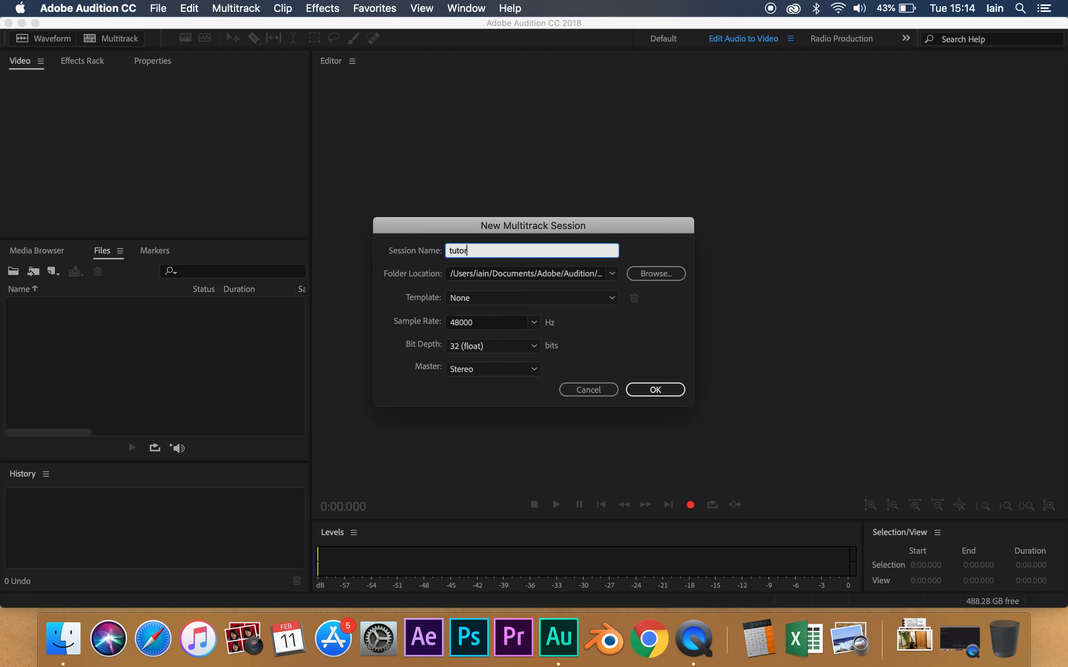
{"action": "type", "text": "ial"}
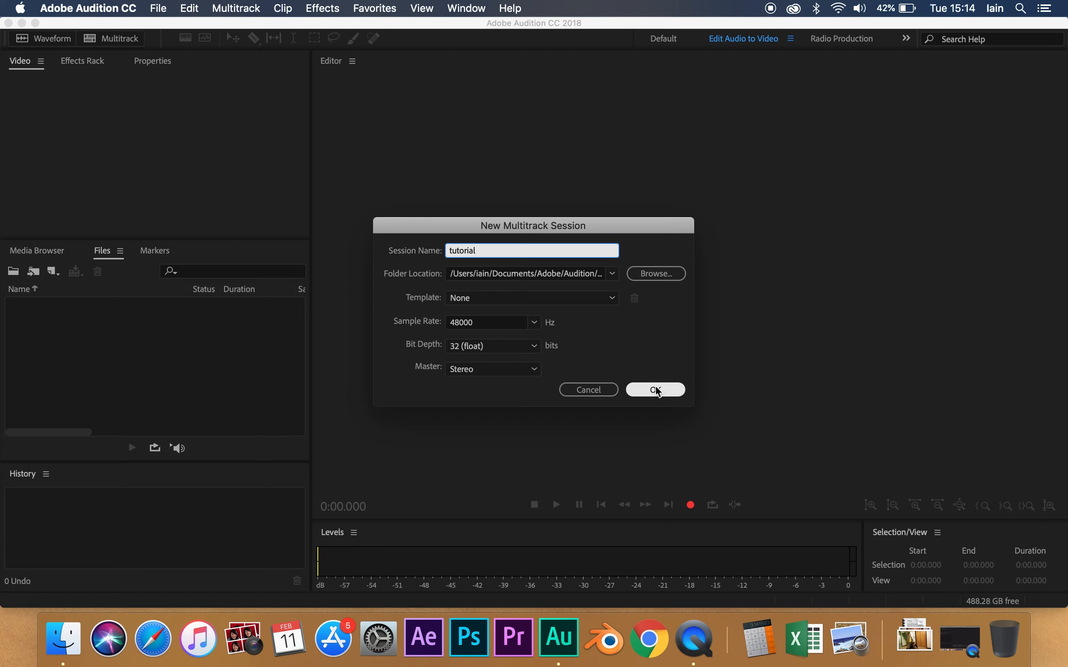
{"action": "left_click", "coordinate": [534, 322]}
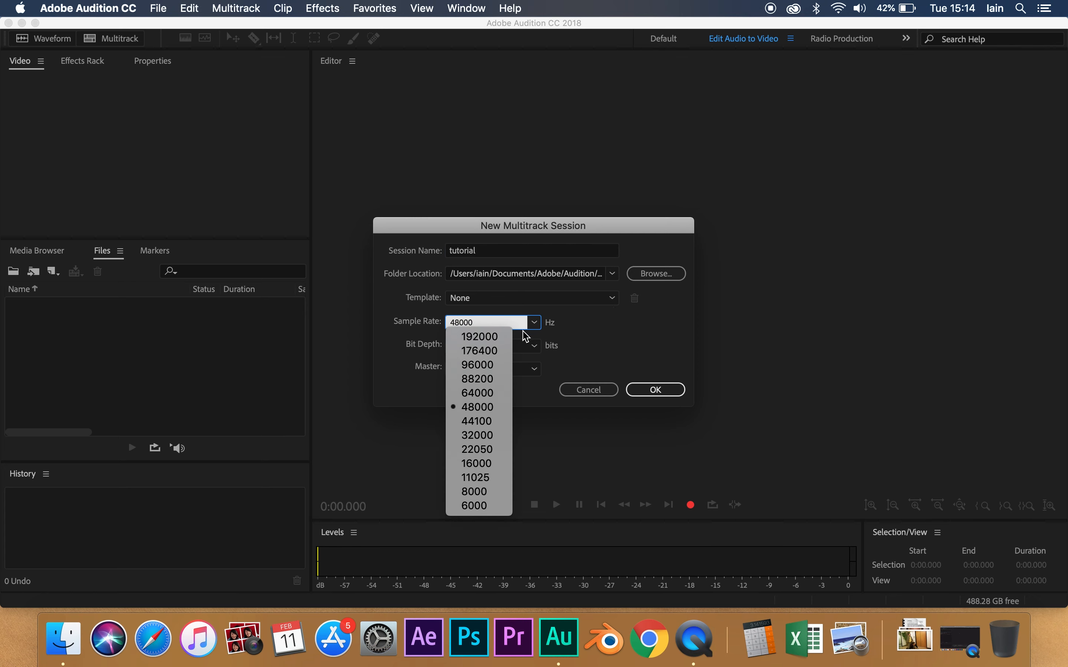
{"action": "left_click", "coordinate": [477, 421]}
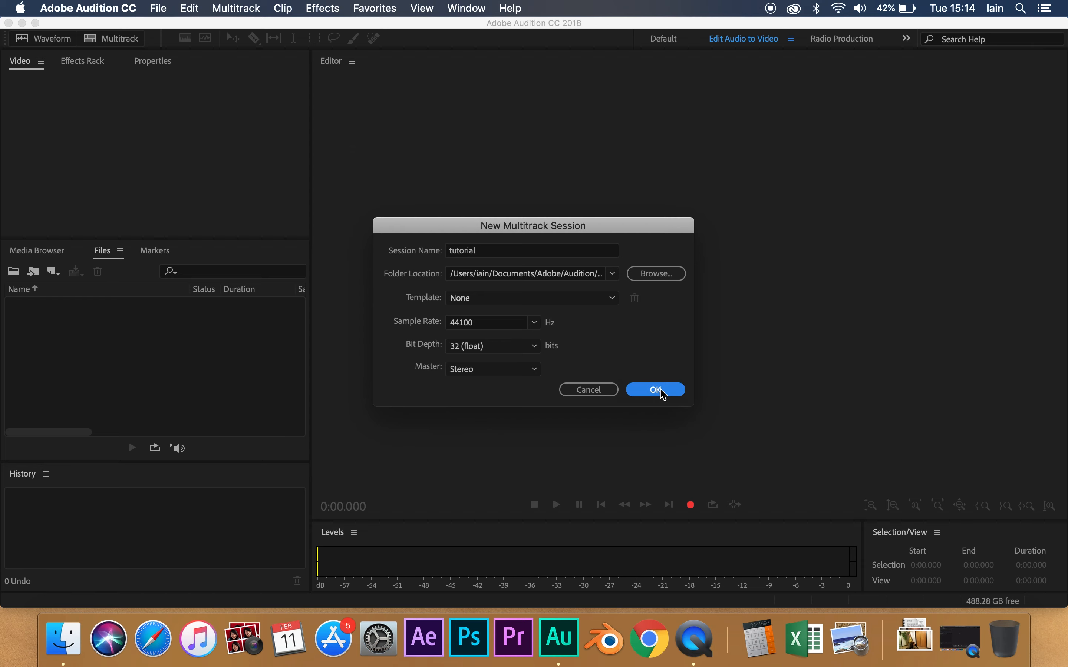
{"action": "left_click", "coordinate": [654, 390]}
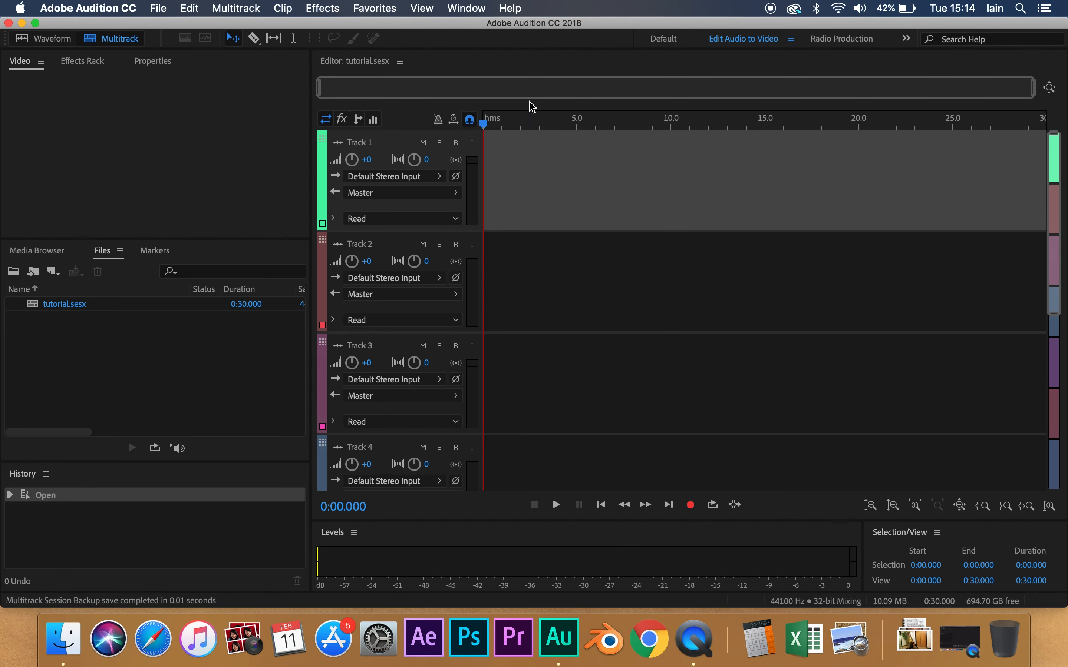
{"action": "mouse_move", "coordinate": [837, 189]}
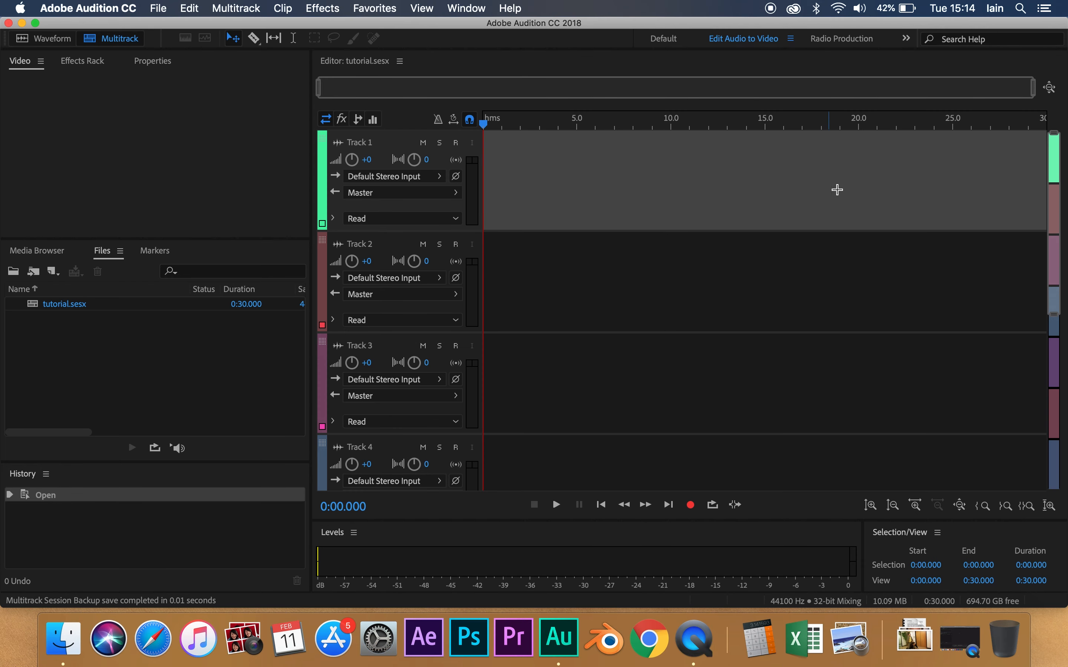
{"action": "mouse_move", "coordinate": [373, 436]}
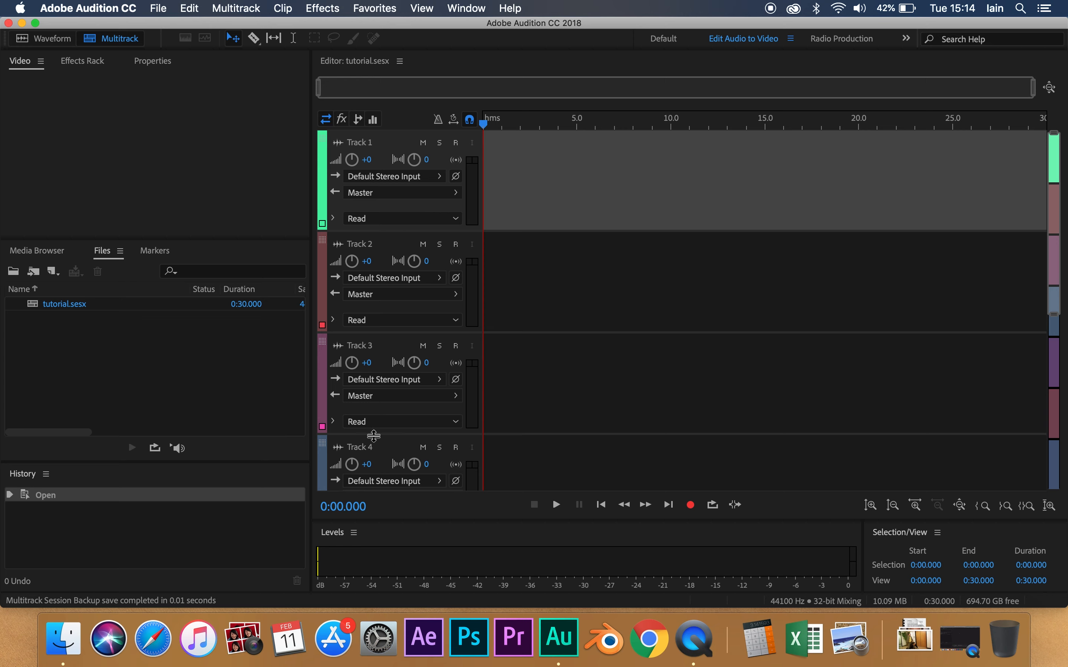
{"action": "mouse_move", "coordinate": [150, 129]}
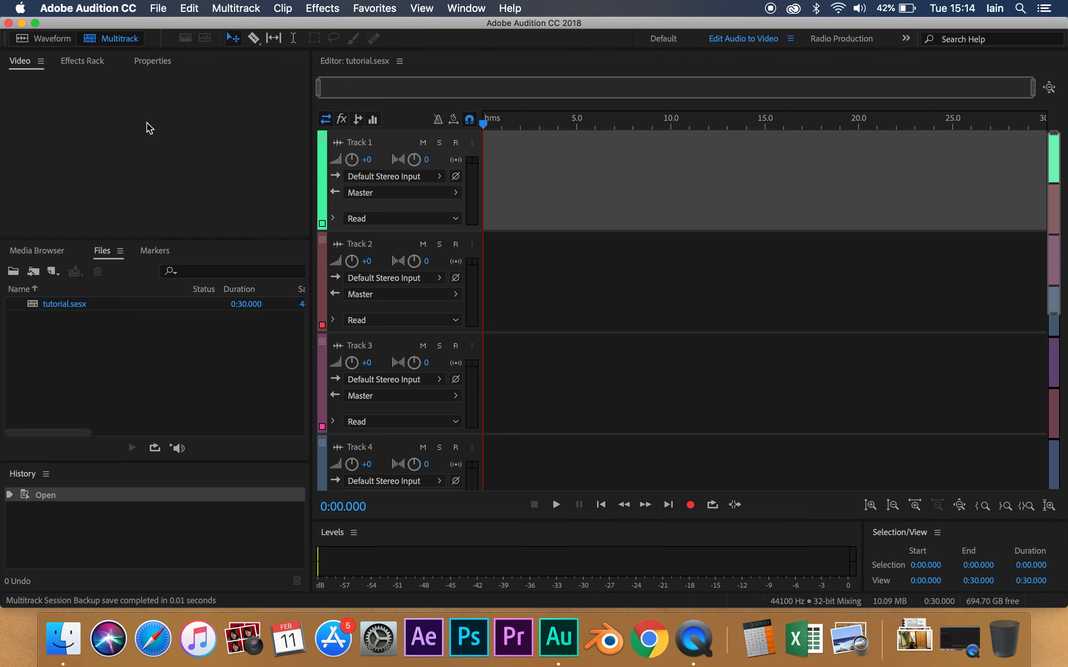
{"action": "mouse_move", "coordinate": [206, 68]}
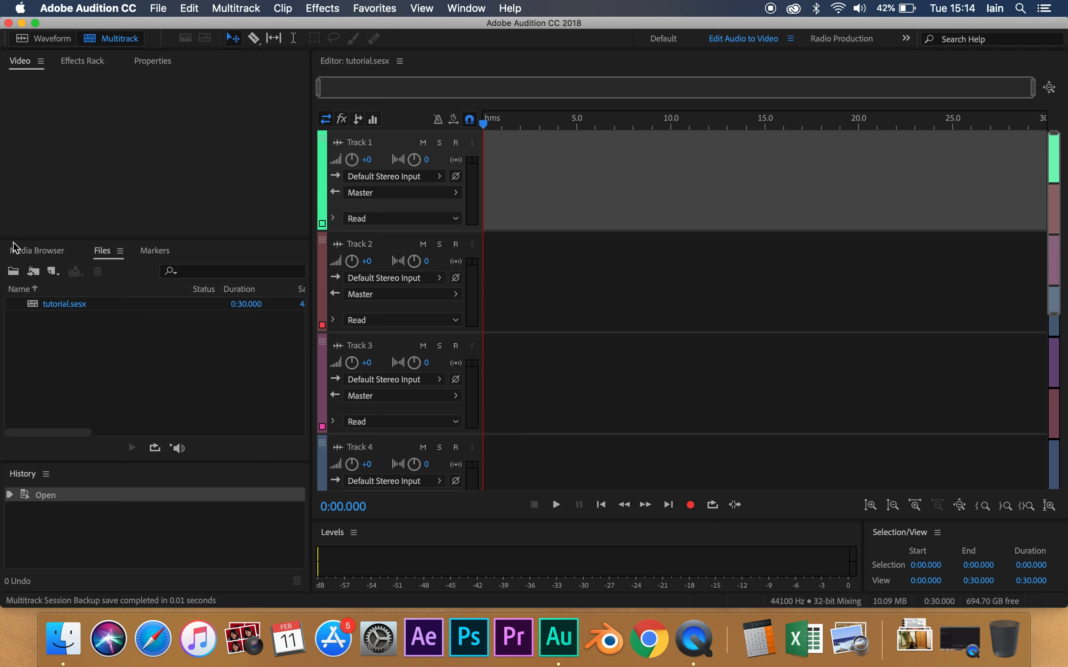
{"action": "mouse_move", "coordinate": [55, 429]}
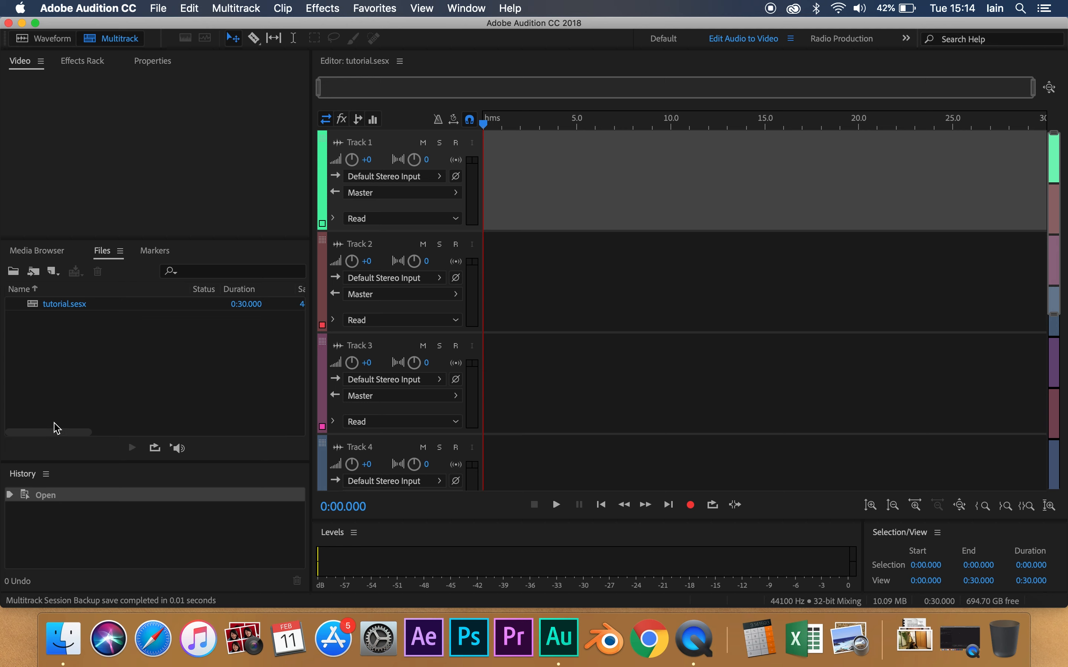
{"action": "mouse_move", "coordinate": [302, 293]}
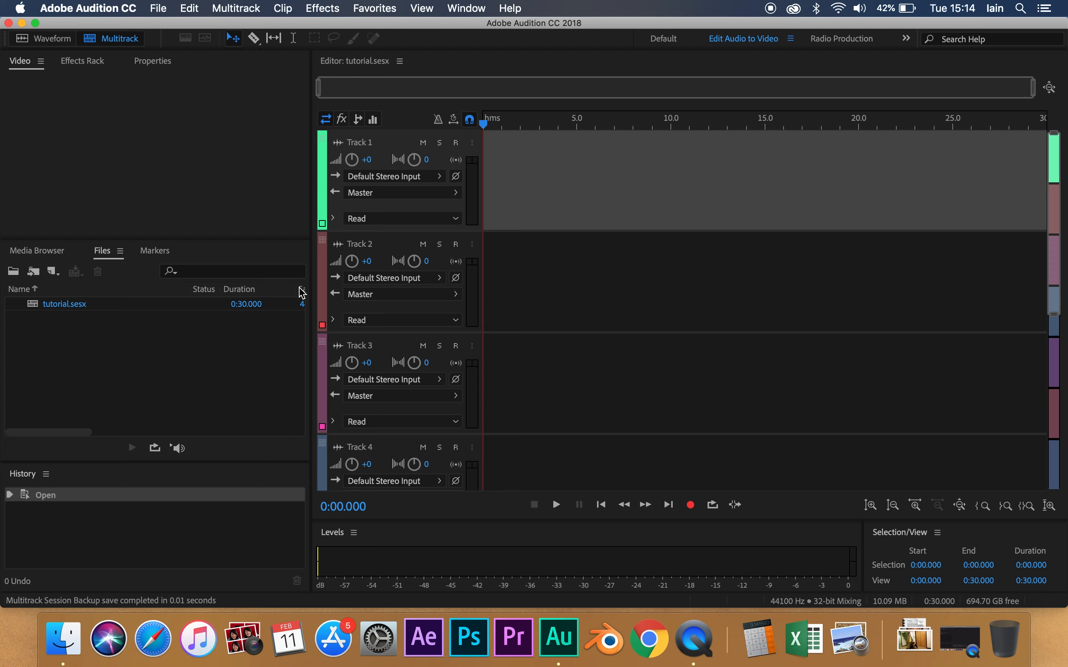
{"action": "mouse_move", "coordinate": [60, 527]}
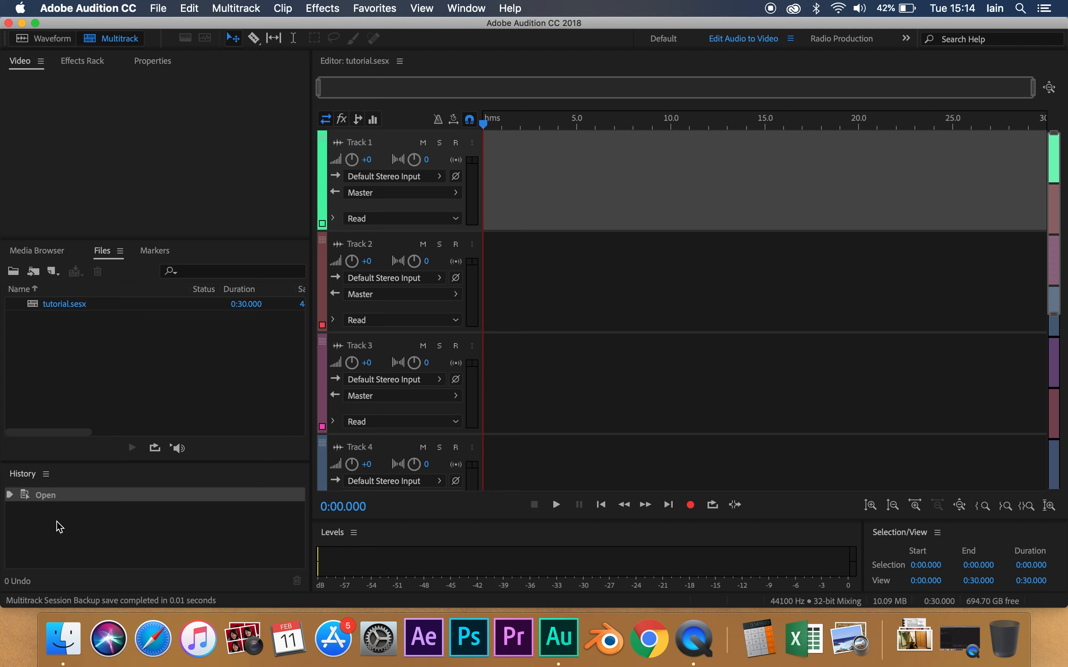
{"action": "mouse_move", "coordinate": [36, 470]}
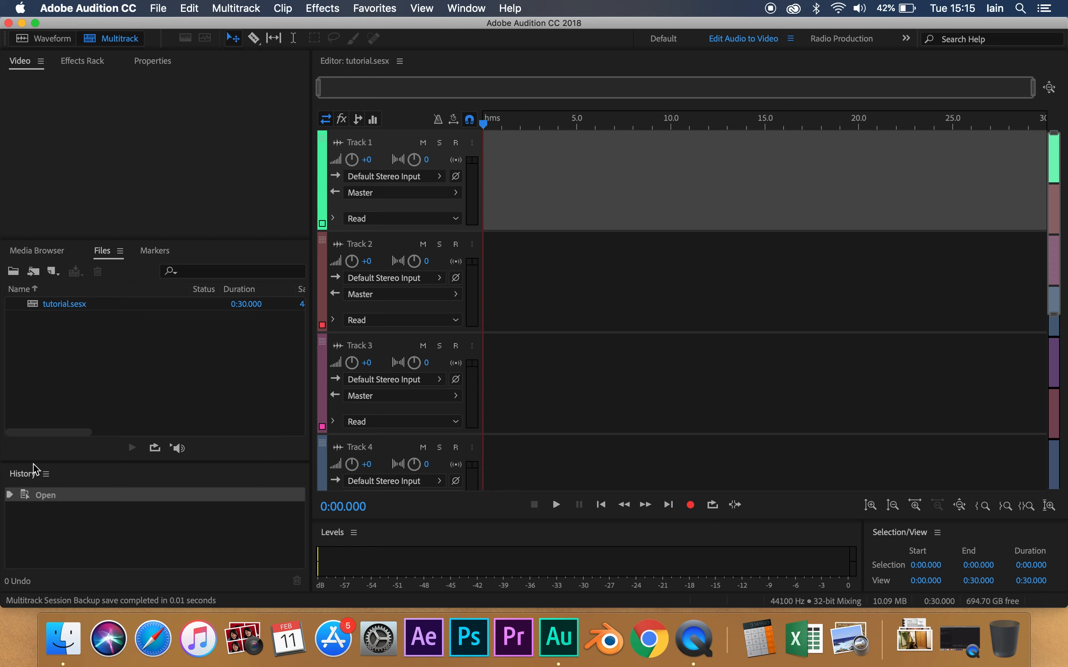
{"action": "mouse_move", "coordinate": [569, 563]}
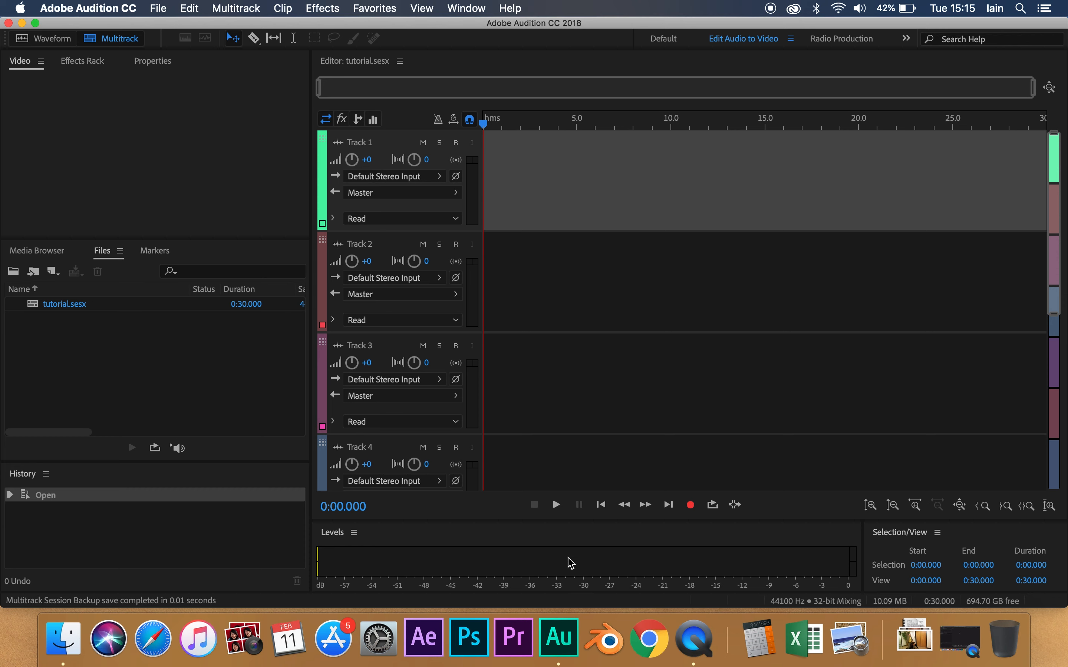
{"action": "mouse_move", "coordinate": [642, 564]}
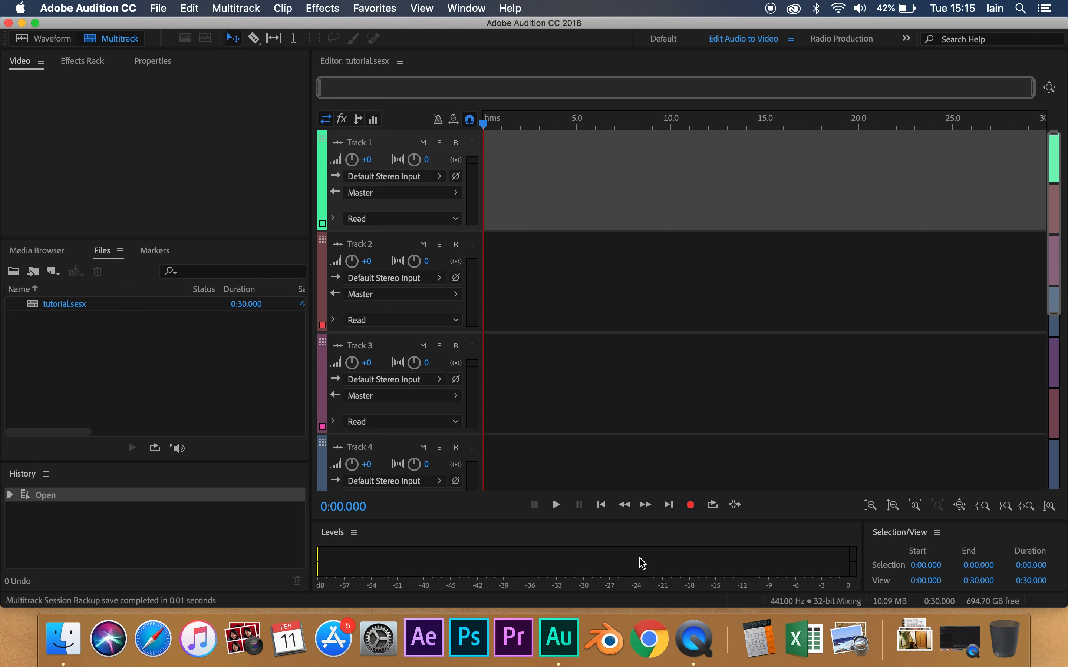
{"action": "mouse_move", "coordinate": [576, 549]}
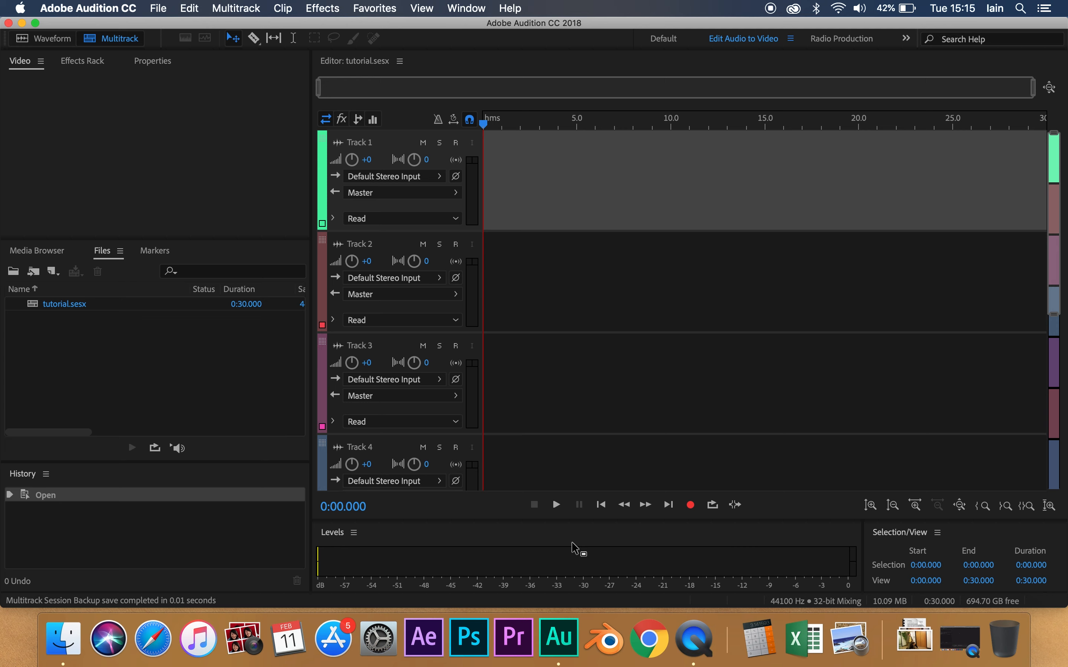
{"action": "mouse_move", "coordinate": [157, 8]}
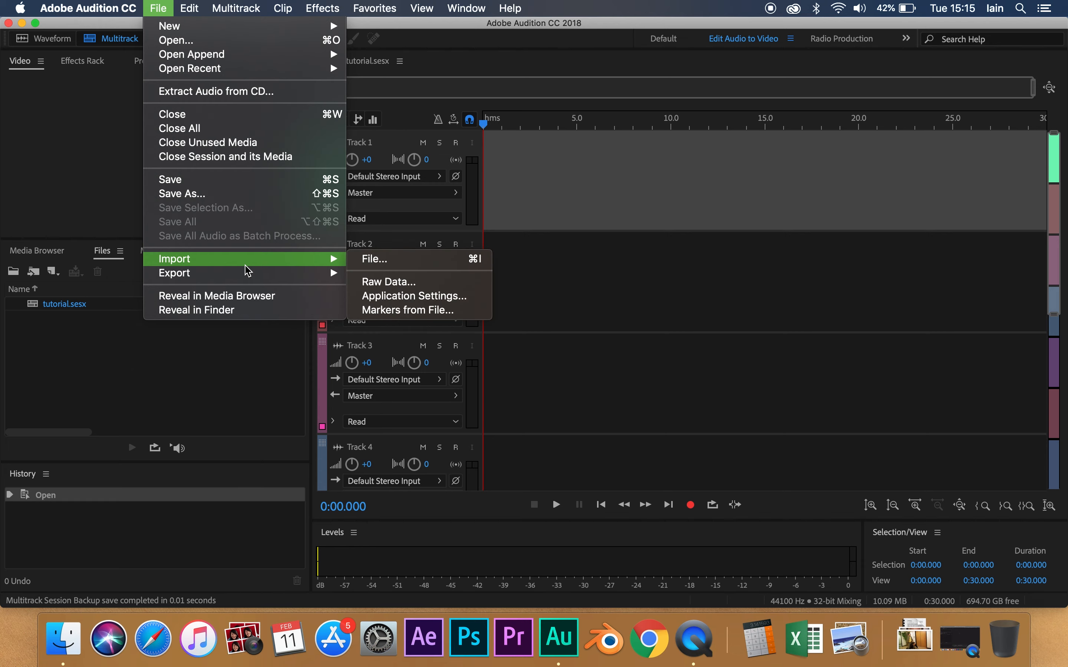
Import night of.mov and add it to the session as the video reference track.
{"action": "left_click", "coordinate": [373, 259]}
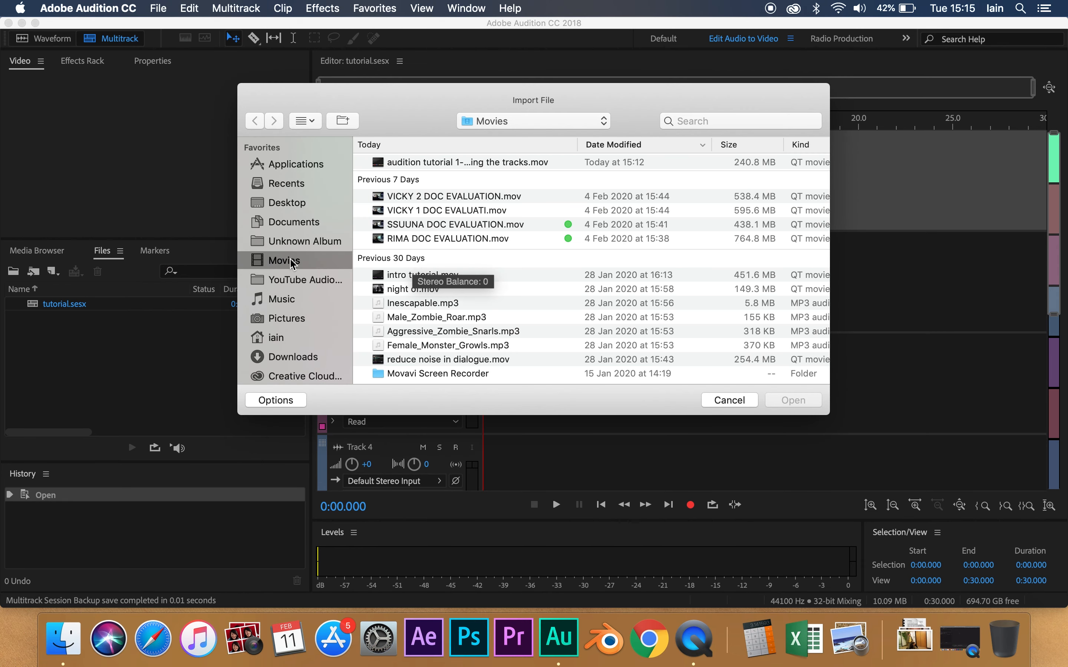
{"action": "mouse_move", "coordinate": [337, 257]}
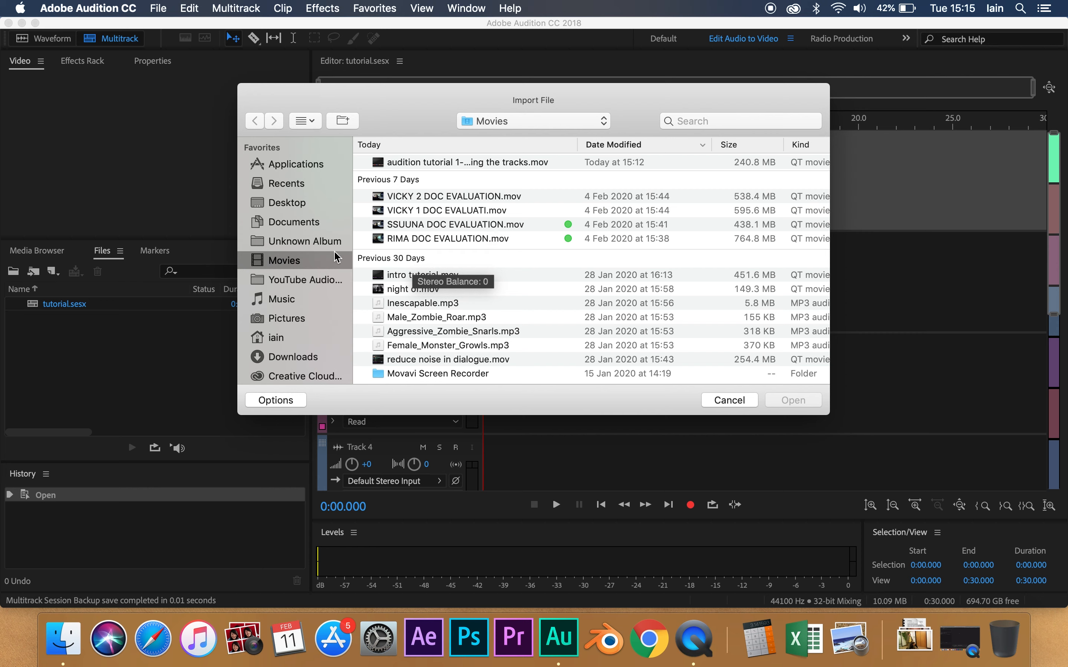
{"action": "left_click", "coordinate": [414, 288]}
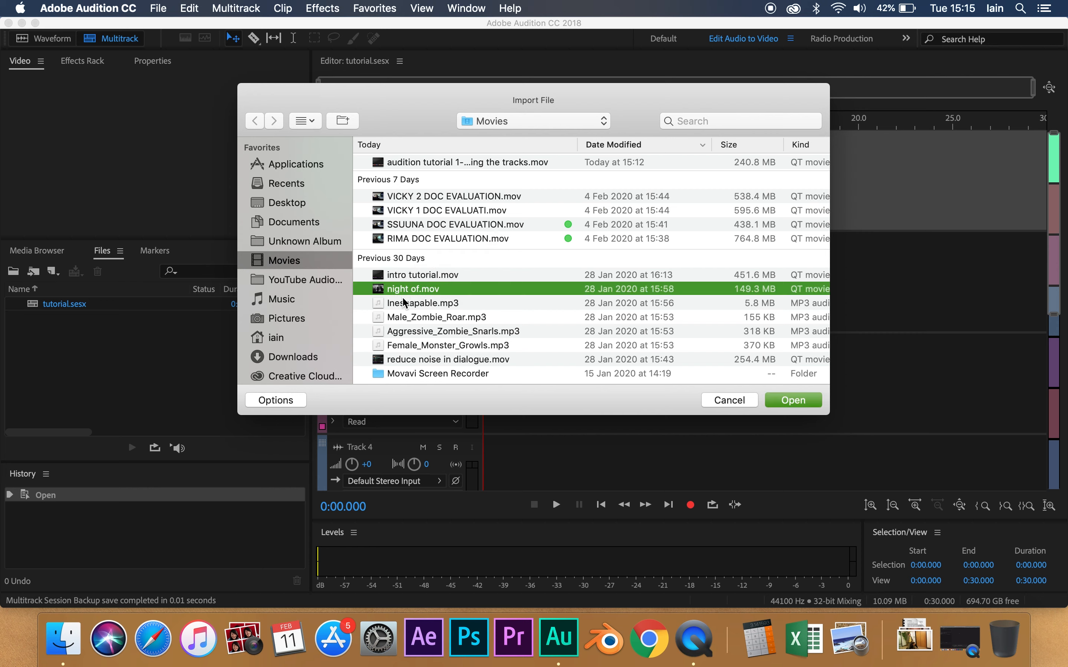
{"action": "left_click", "coordinate": [792, 400]}
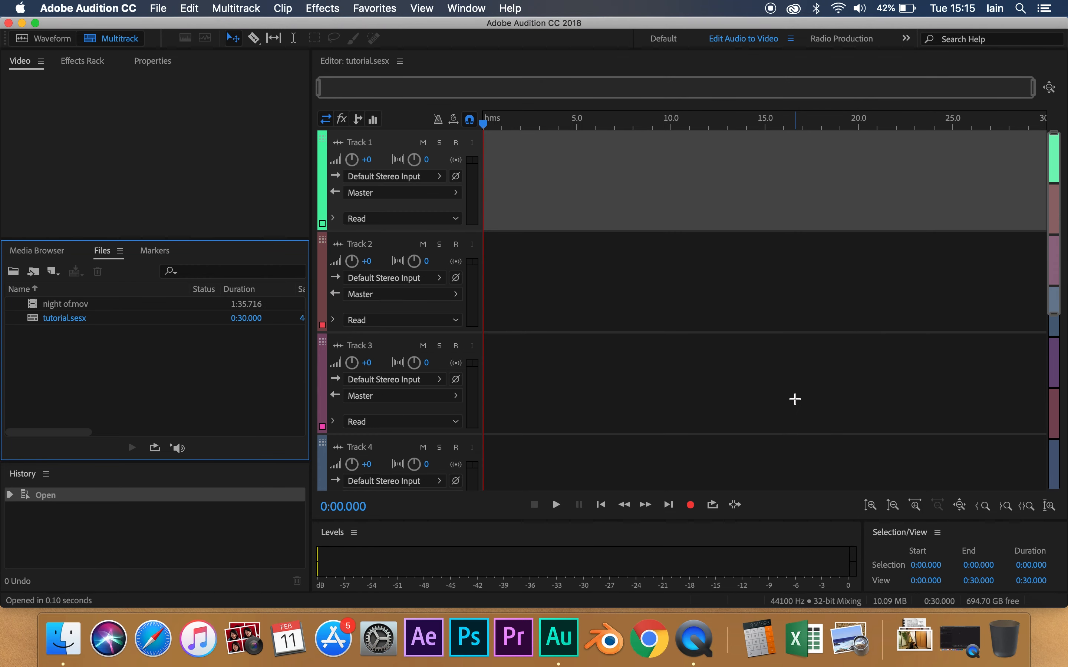
{"action": "left_click", "coordinate": [64, 304]}
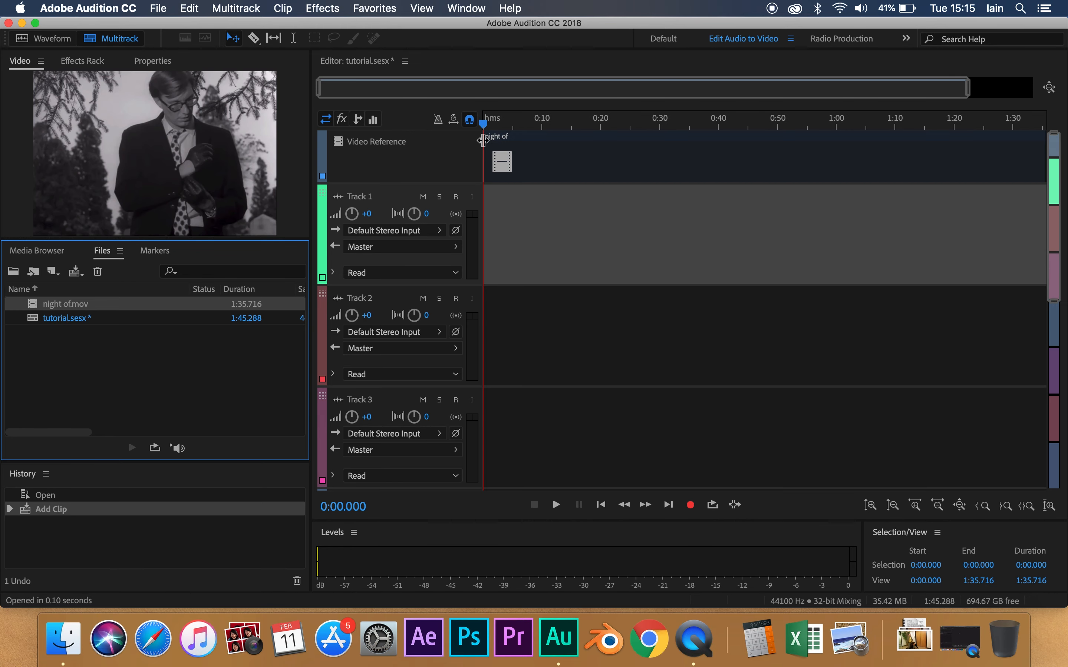
{"action": "mouse_move", "coordinate": [524, 145]}
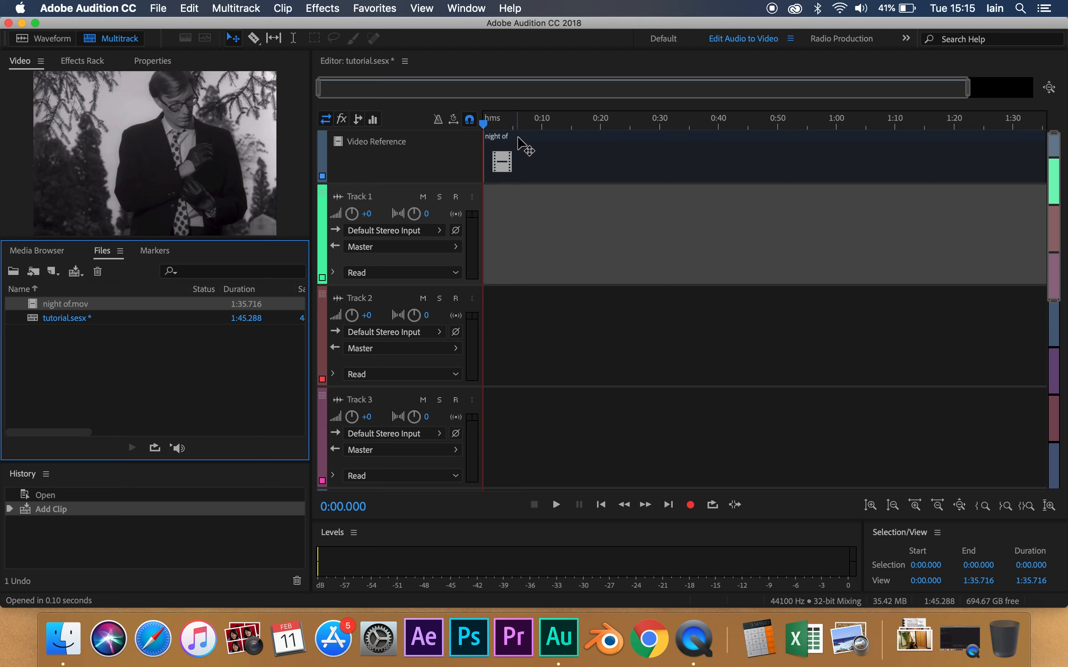
Scrub the video to about 23 seconds, play it from near the start, then stop.
{"action": "left_click", "coordinate": [523, 126]}
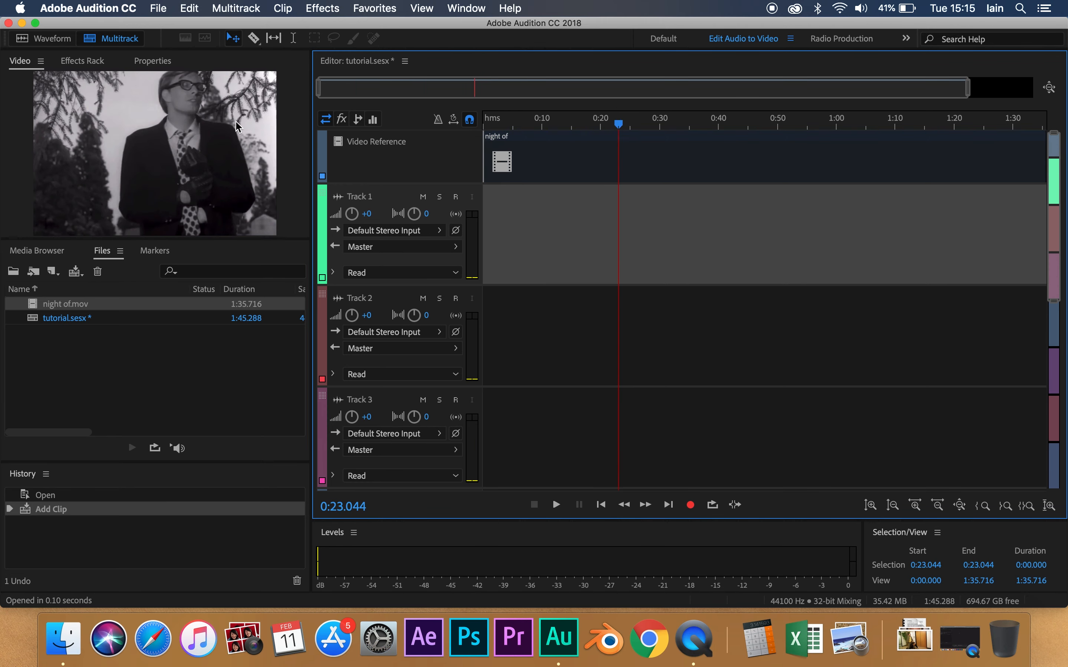
{"action": "mouse_move", "coordinate": [380, 208]}
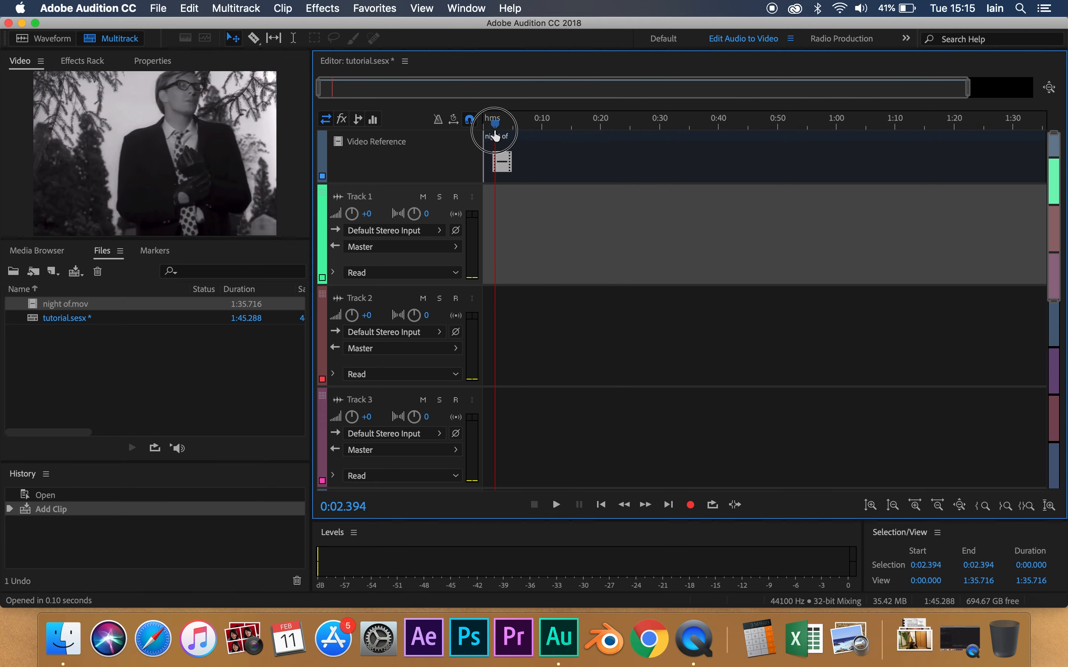
{"action": "left_click", "coordinate": [554, 505]}
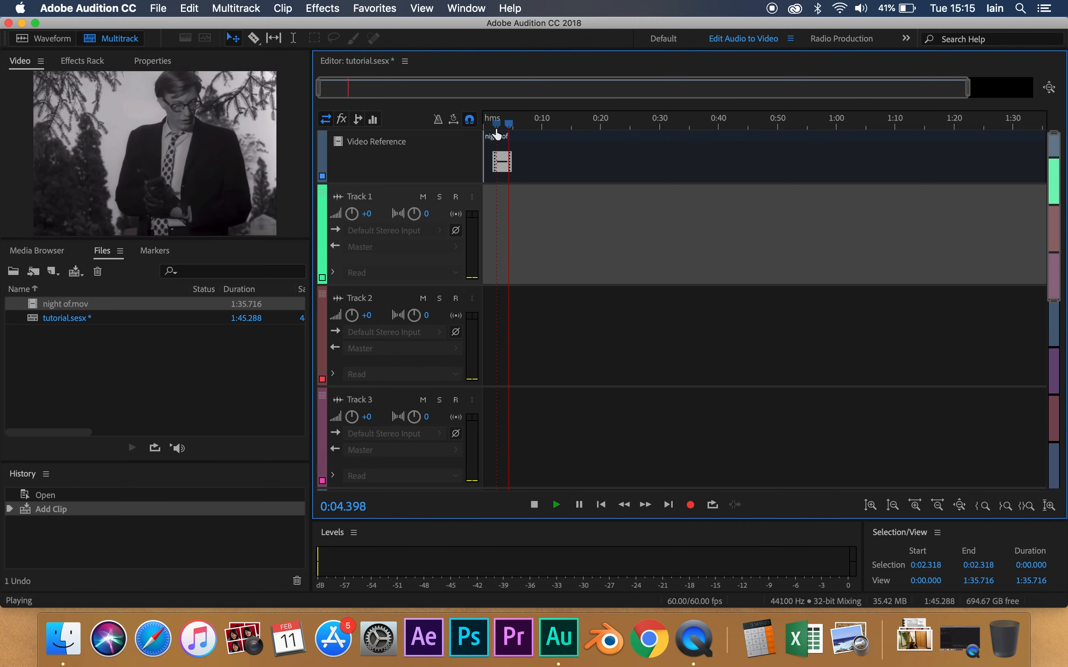
{"action": "left_click", "coordinate": [534, 505]}
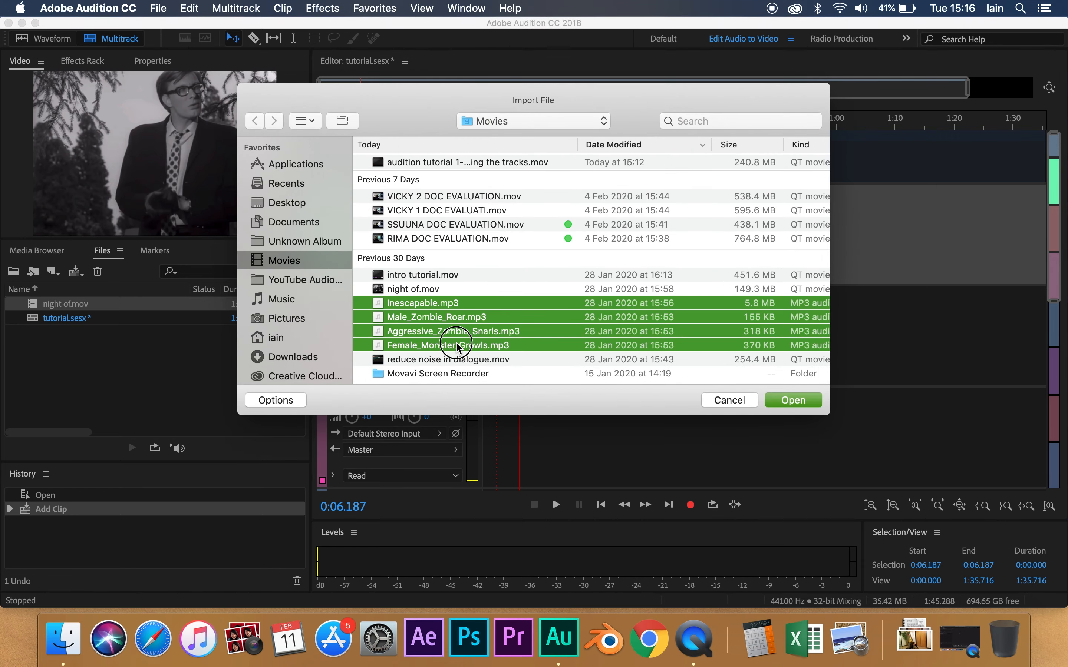
Import the four selected MP3s — zombie snarls, roar, monster growls and Inescapable.
{"action": "left_click", "coordinate": [792, 400]}
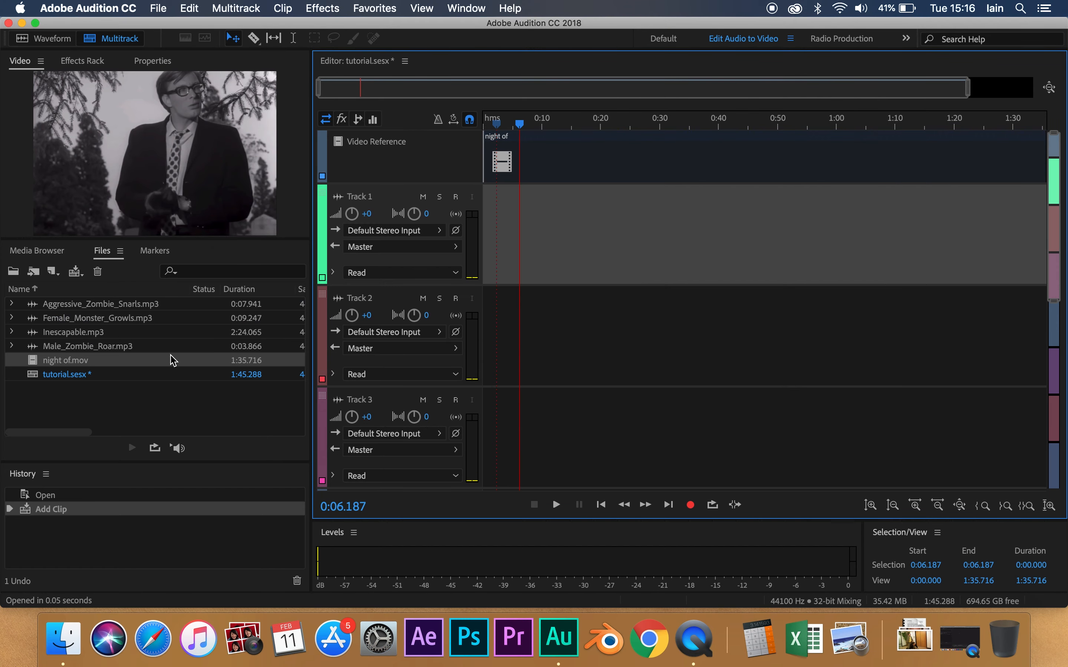
{"action": "mouse_move", "coordinate": [135, 339]}
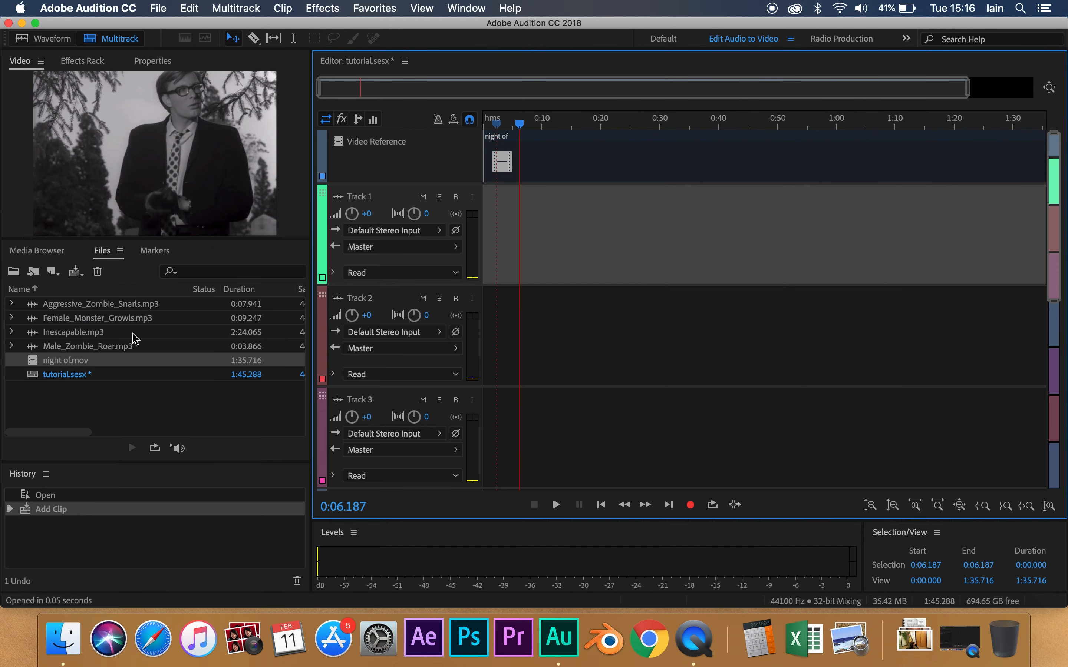
Open Inescapable.mp3 in the Waveform editor, play it briefly, then stop.
{"action": "double_click", "coordinate": [73, 332]}
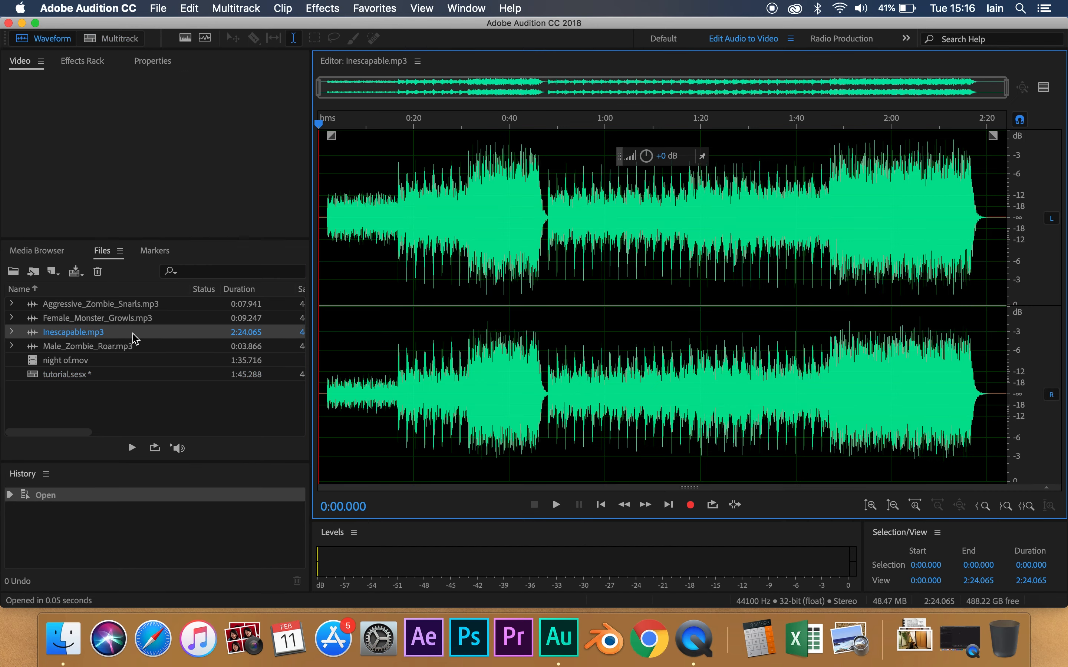
{"action": "mouse_move", "coordinate": [46, 46]}
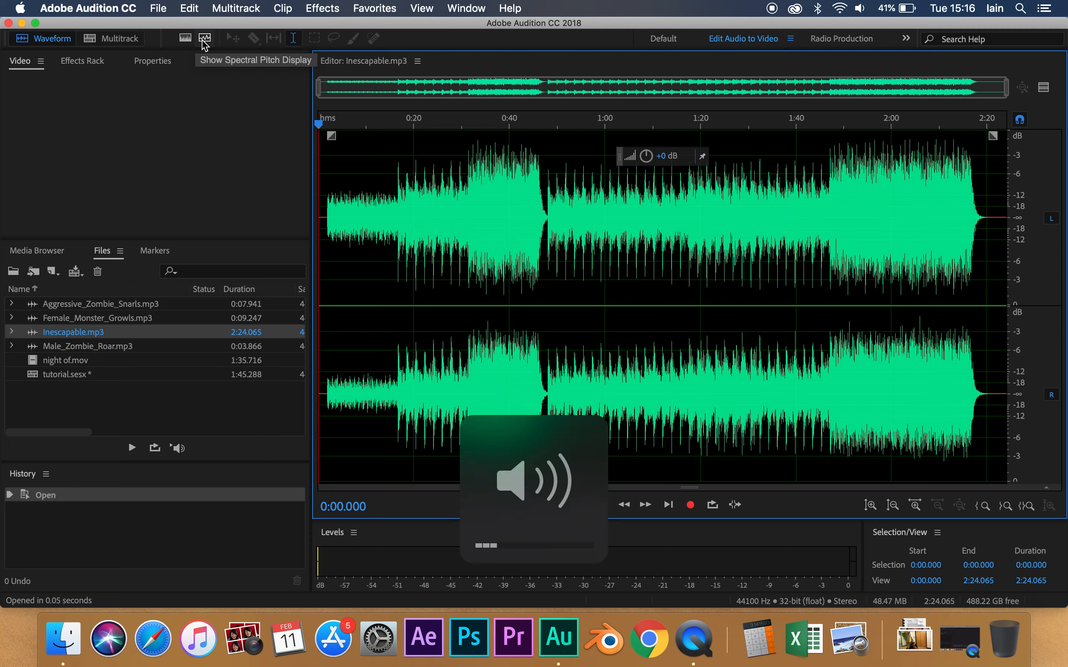
{"action": "left_click", "coordinate": [555, 505]}
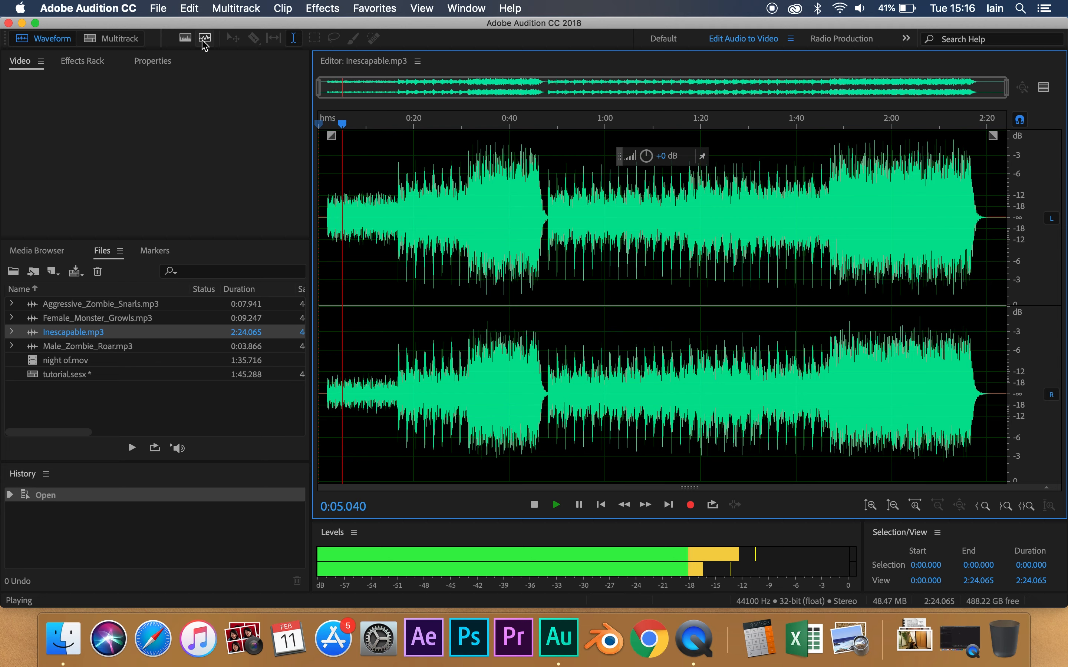
{"action": "left_click", "coordinate": [534, 505]}
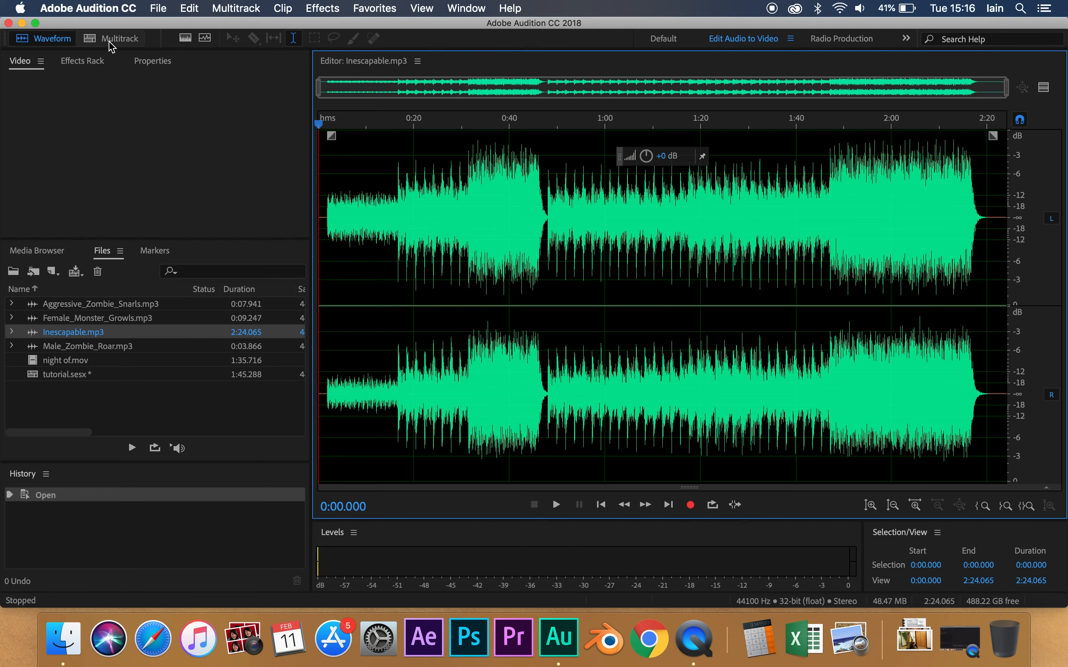
Return to Multitrack with Inescapable on Track 3, then open Female_Monster_Growls for preview.
{"action": "left_click", "coordinate": [111, 37]}
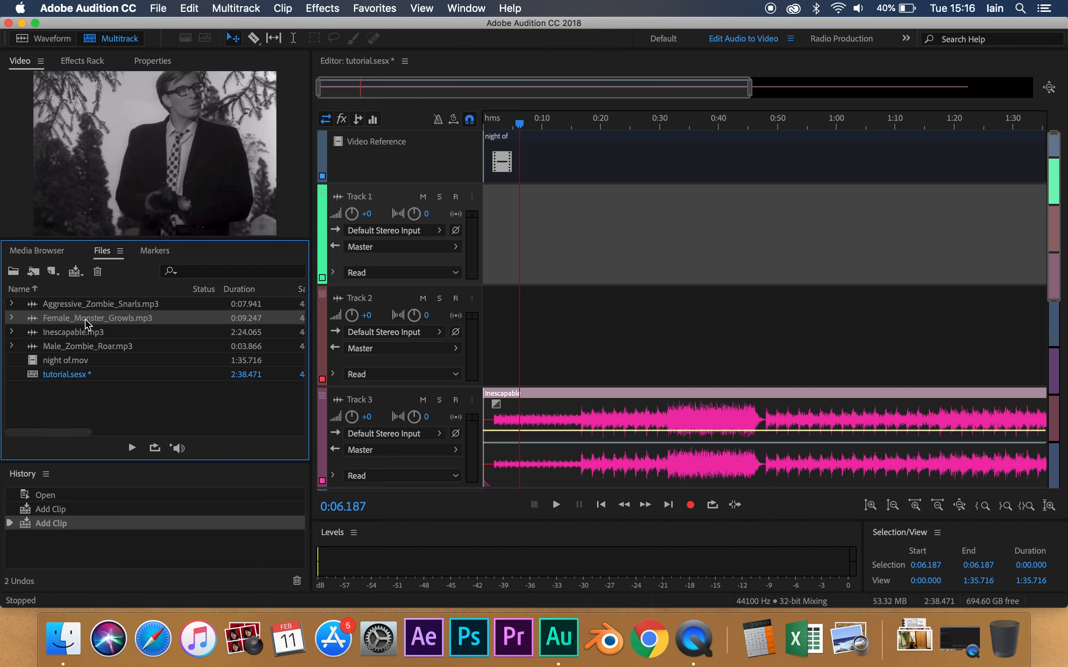
{"action": "double_click", "coordinate": [97, 319]}
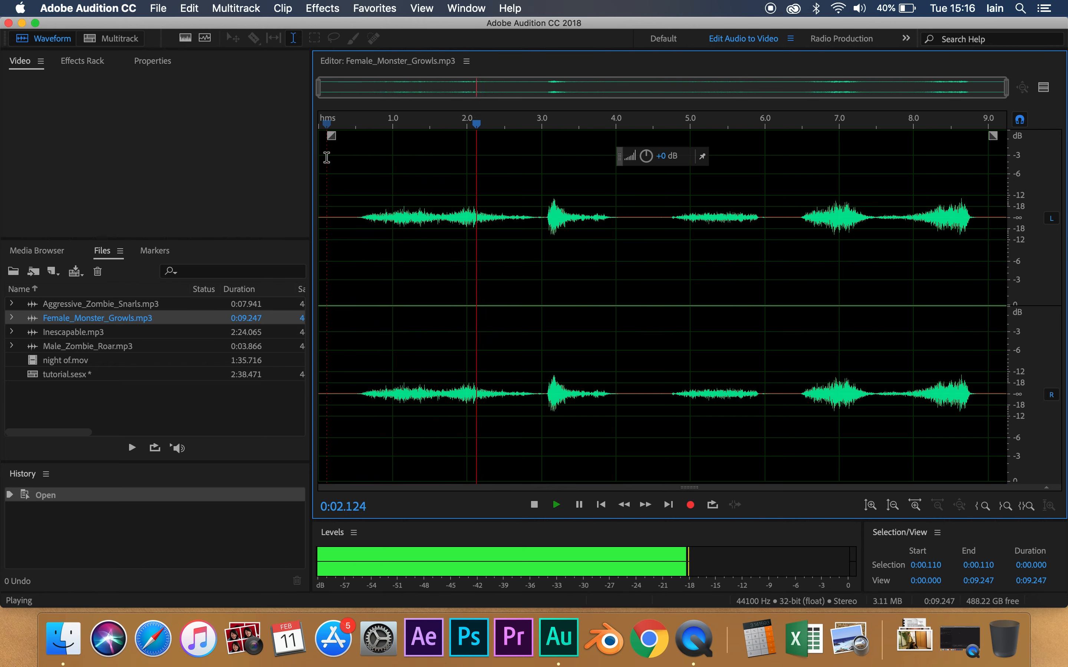
Return to the multitrack tutorial session after hearing the monster growls.
{"action": "left_click", "coordinate": [116, 38]}
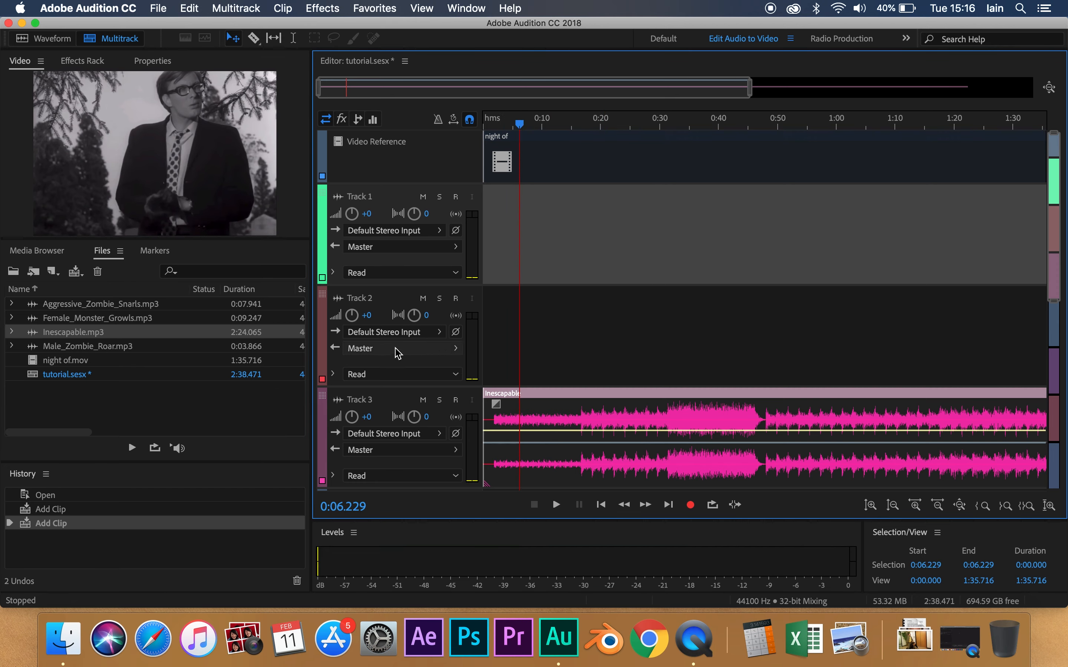
{"action": "mouse_move", "coordinate": [436, 150]}
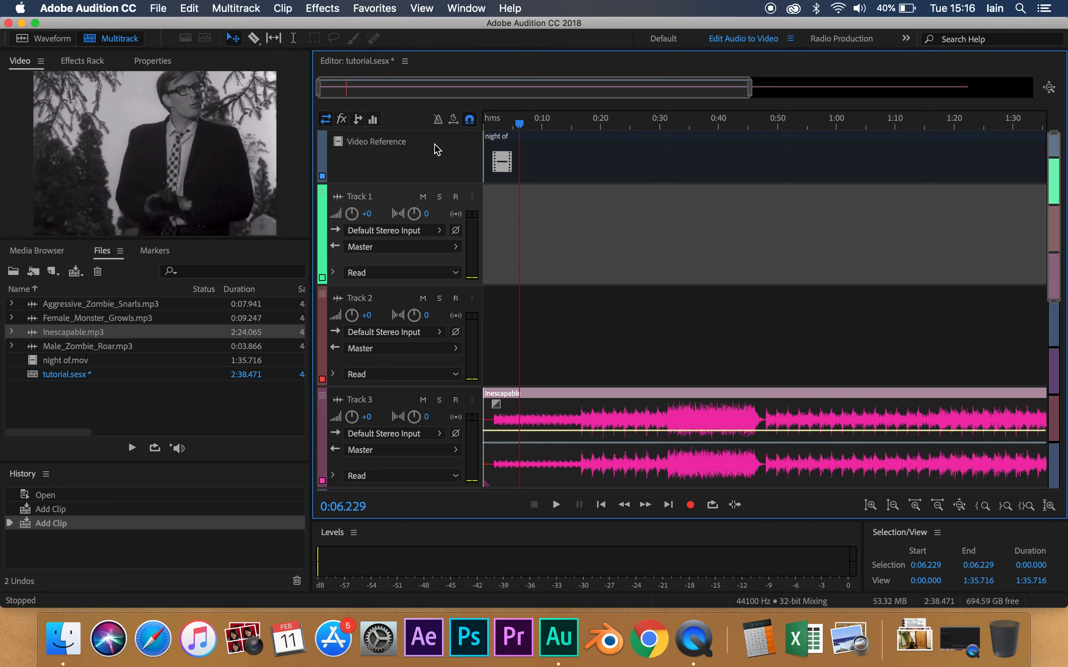
{"action": "mouse_move", "coordinate": [407, 397]}
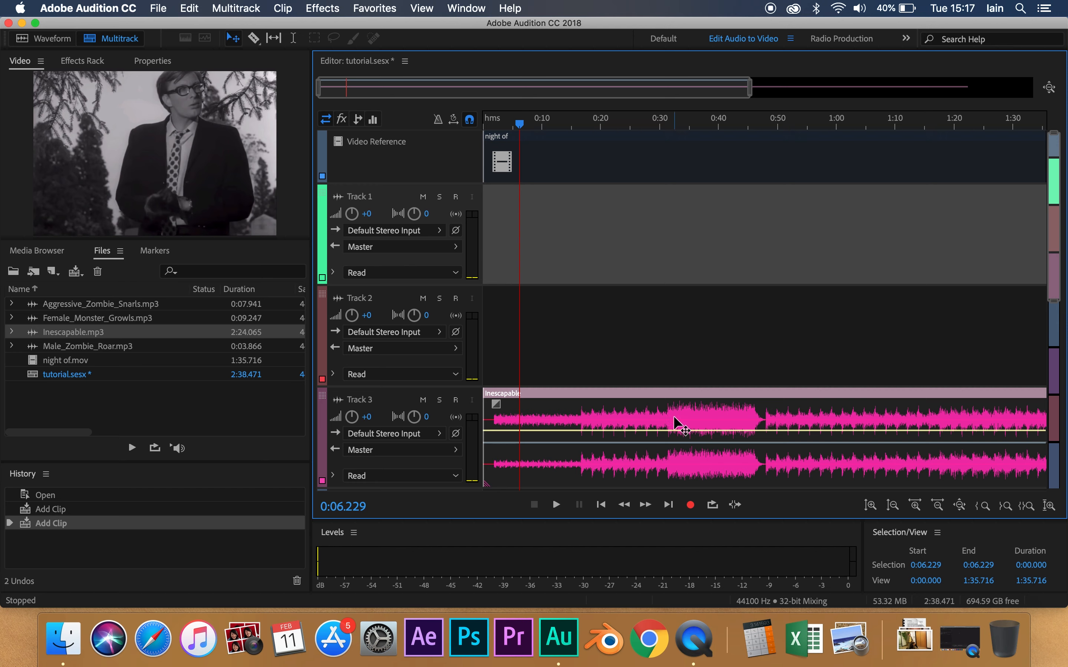
{"action": "mouse_move", "coordinate": [436, 398]}
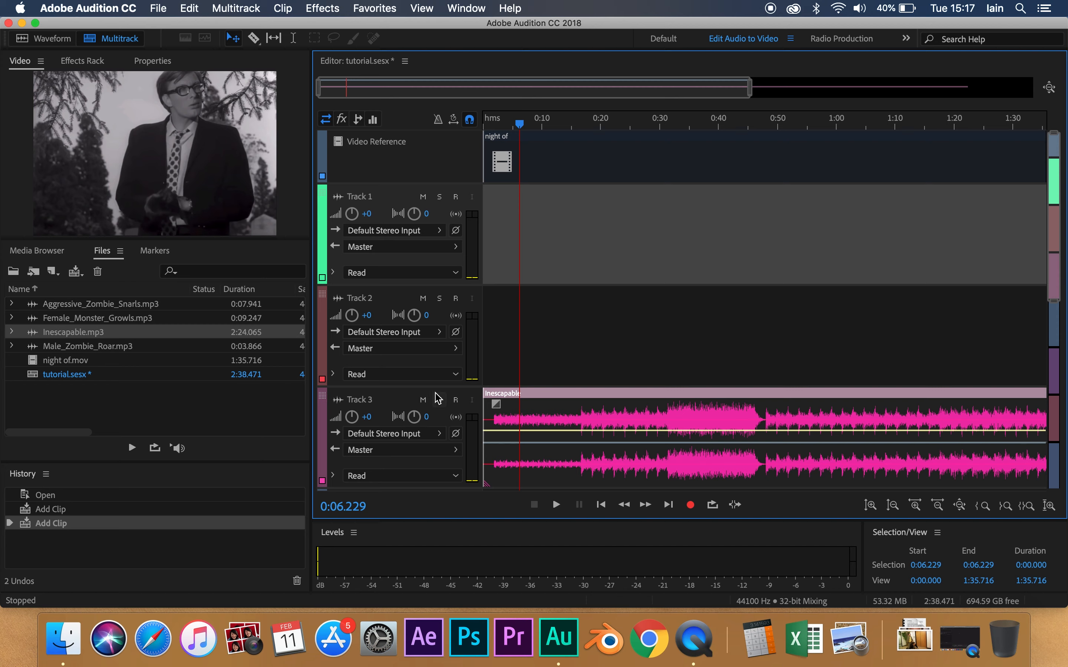
Mute the Inescapable music on Track 3 and set the playhead to 1:02.918.
{"action": "left_click", "coordinate": [422, 400]}
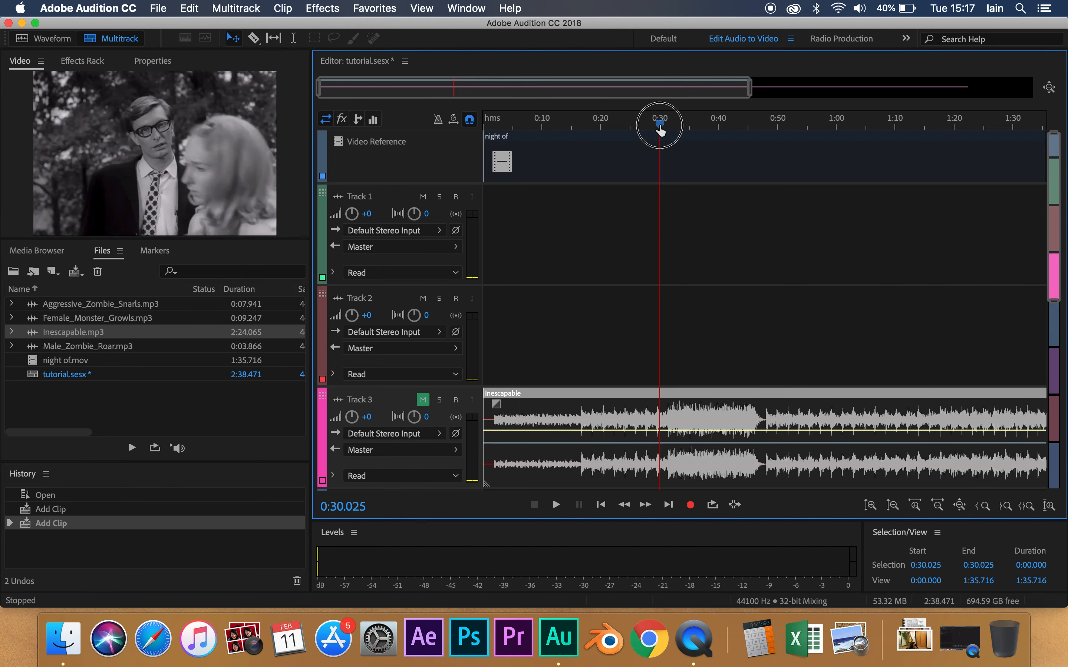
{"action": "left_click", "coordinate": [853, 126]}
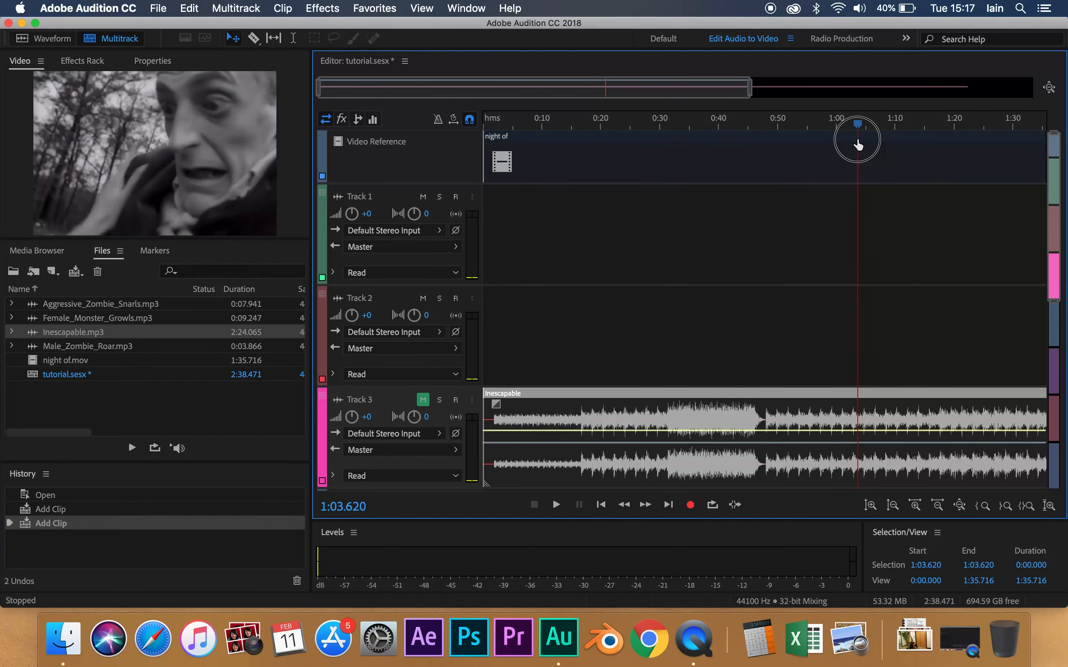
{"action": "left_click", "coordinate": [853, 124]}
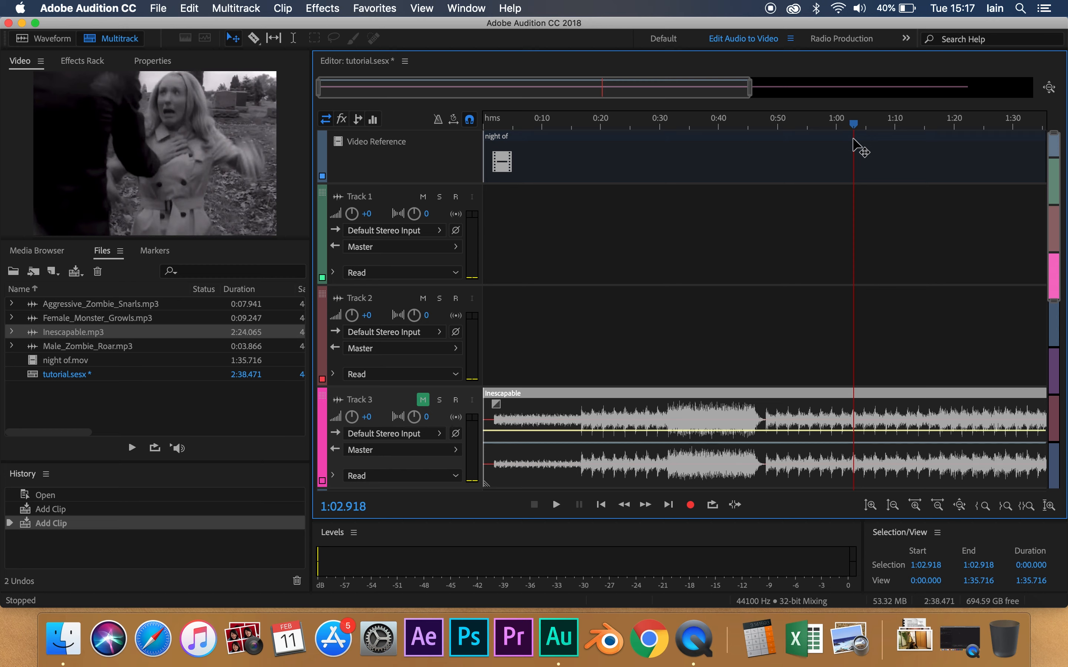
Open Male_Zombie_Roar.mp3 in the Waveform editor, play it, then stop.
{"action": "double_click", "coordinate": [86, 347]}
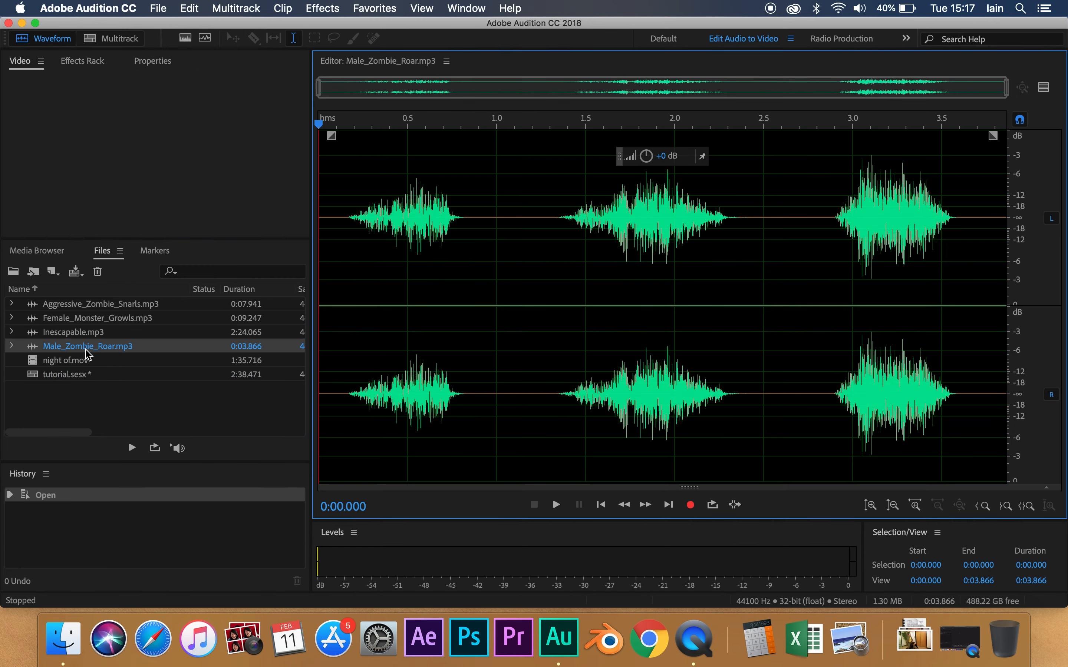
{"action": "left_click", "coordinate": [554, 505]}
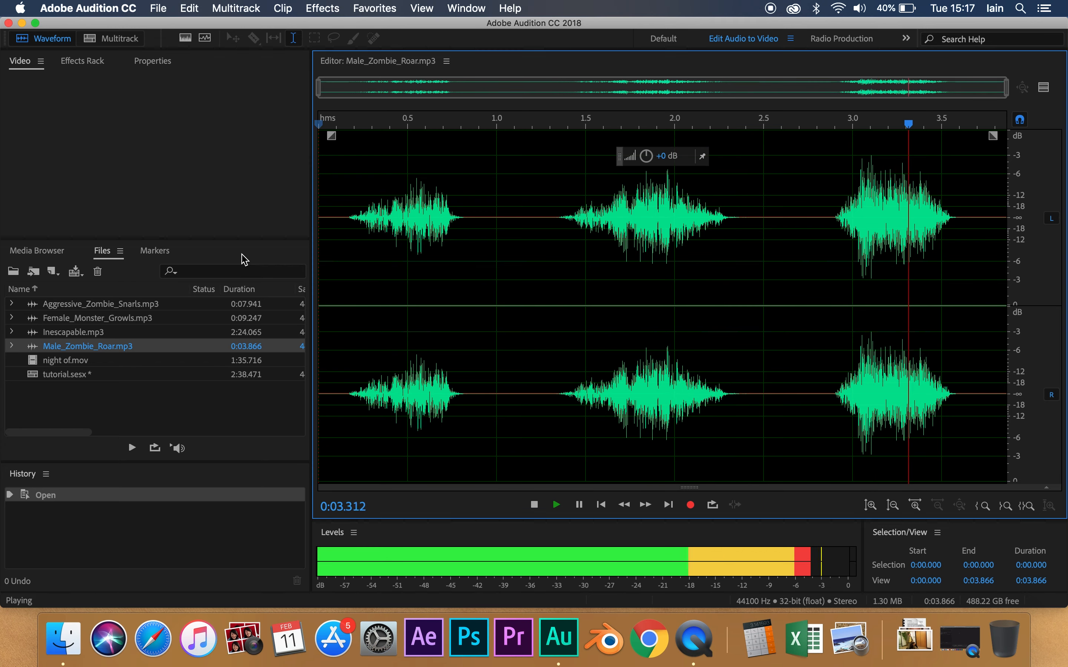
{"action": "left_click", "coordinate": [534, 505]}
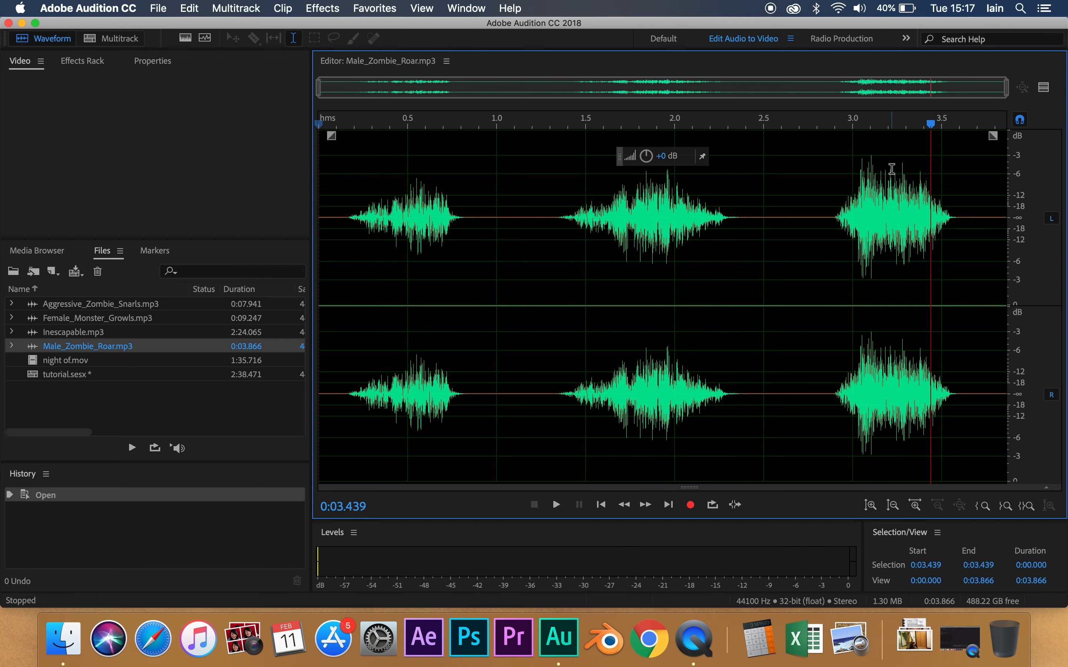
{"action": "mouse_move", "coordinate": [465, 233]}
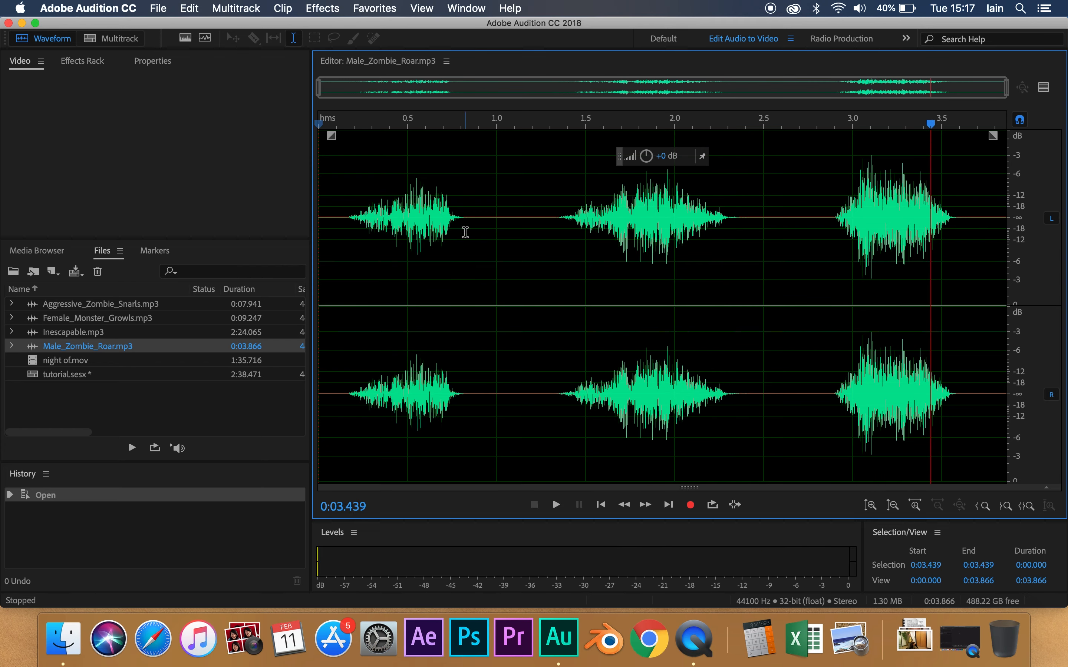
{"action": "left_click", "coordinate": [110, 38]}
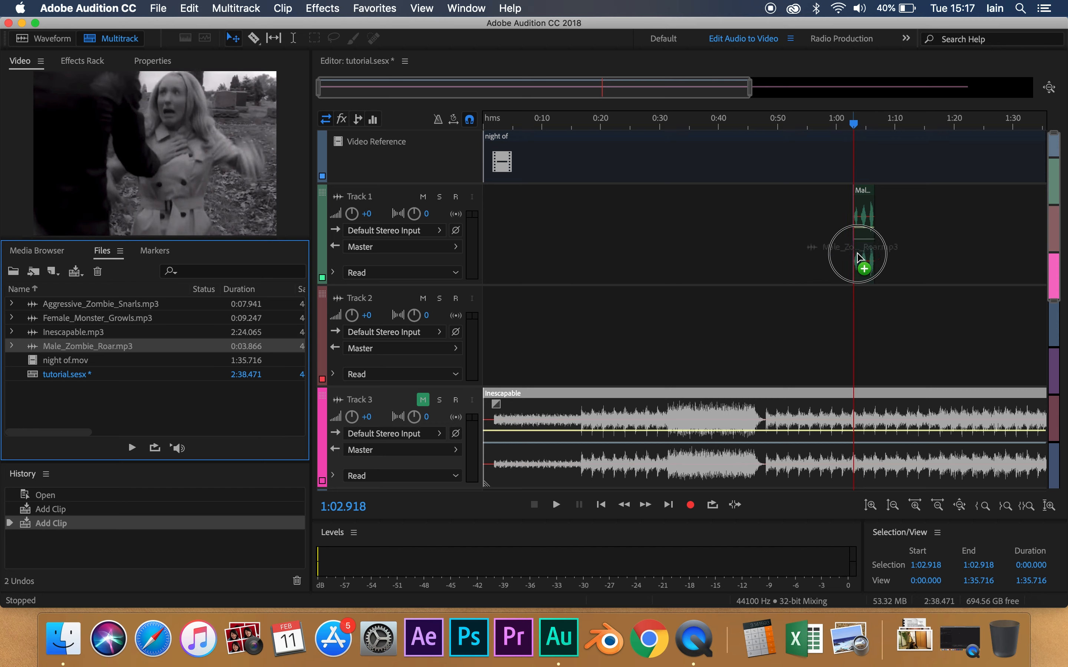
{"action": "left_click", "coordinate": [858, 259]}
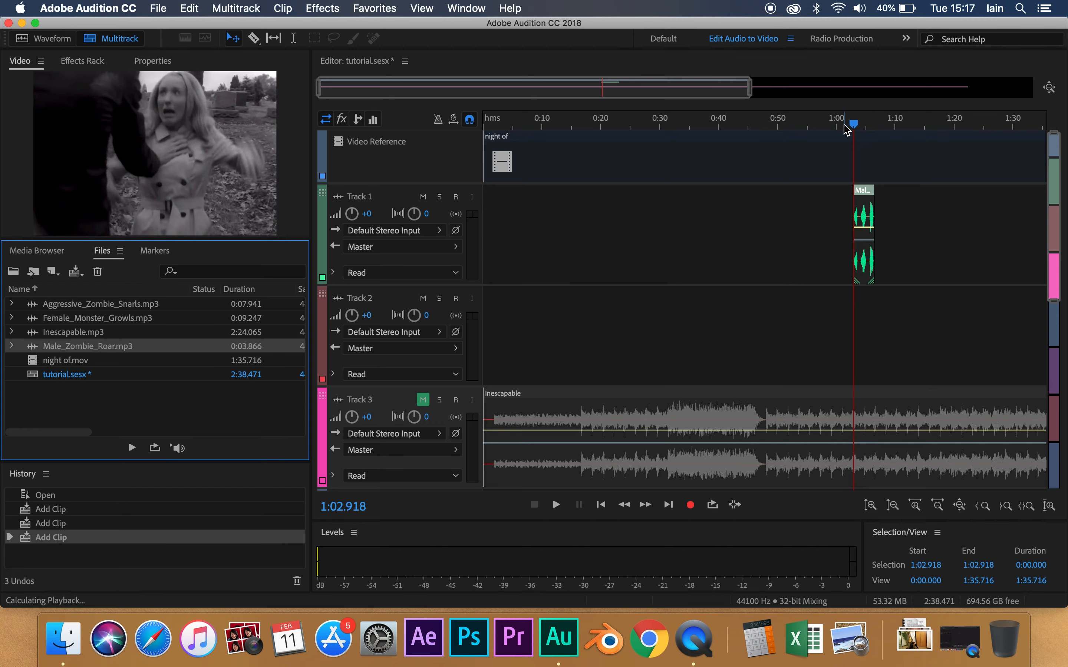
{"action": "left_click", "coordinate": [555, 505]}
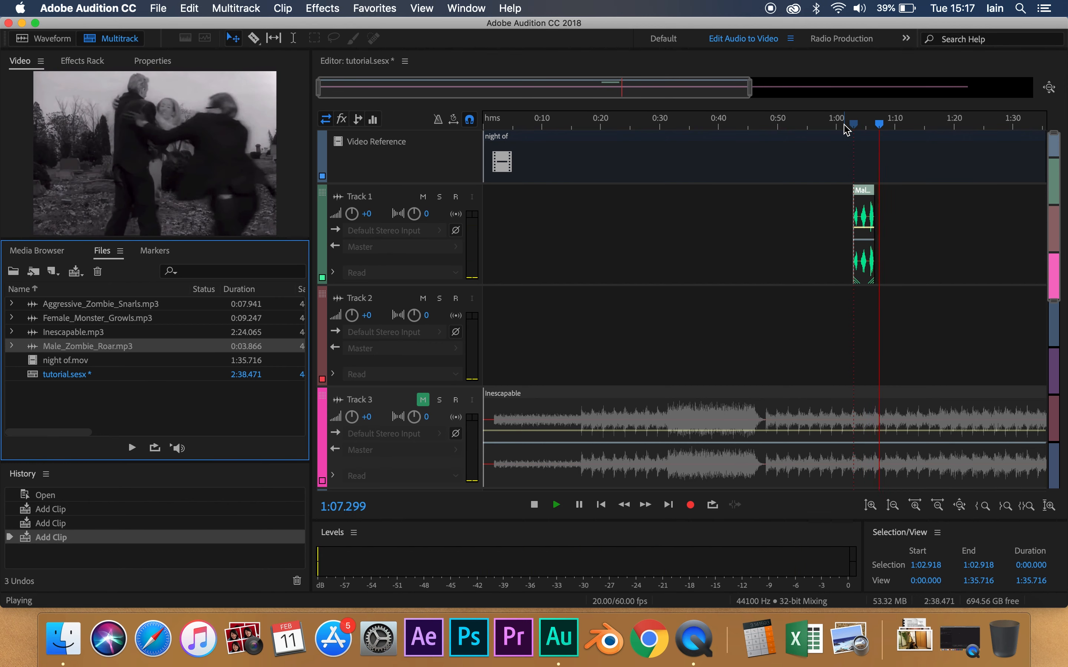
{"action": "left_click", "coordinate": [556, 505]}
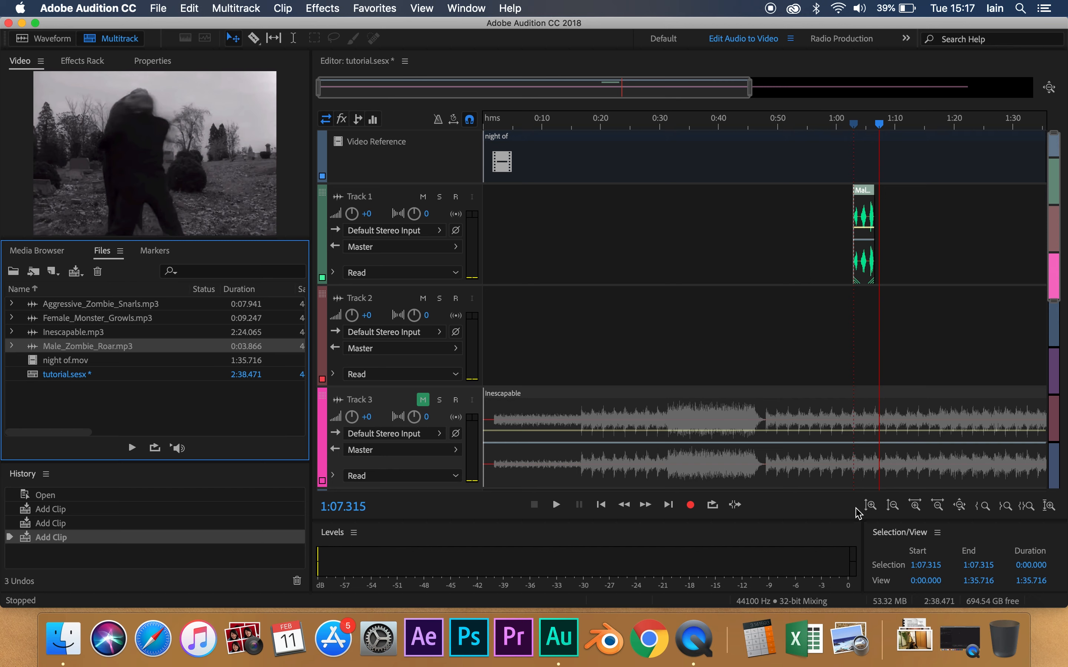
{"action": "mouse_move", "coordinate": [886, 515]}
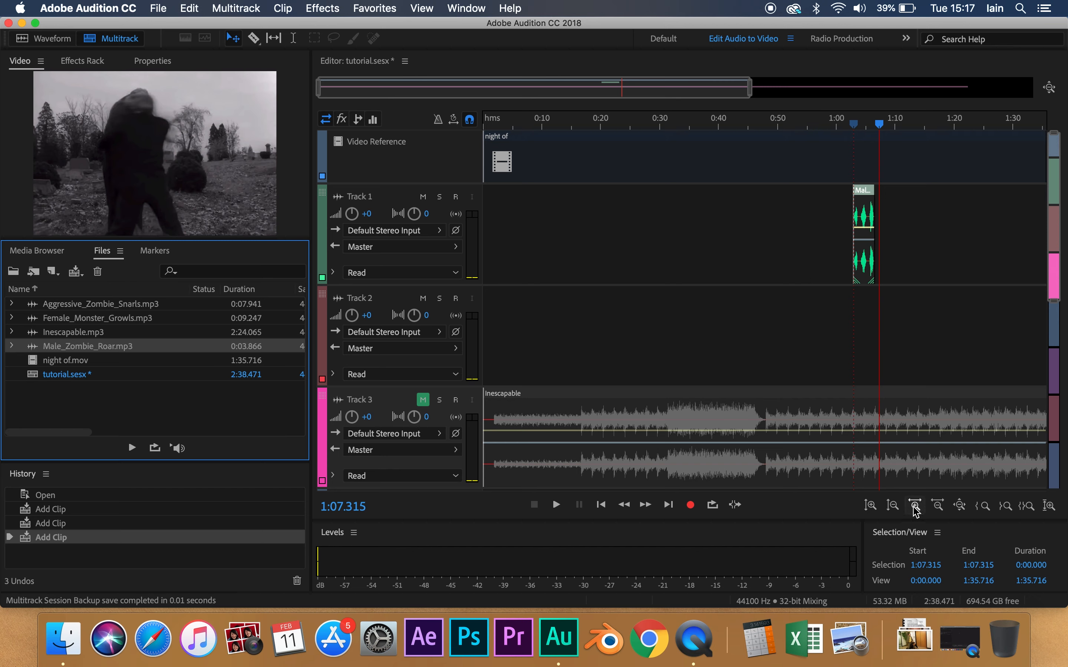
{"action": "mouse_move", "coordinate": [915, 505]}
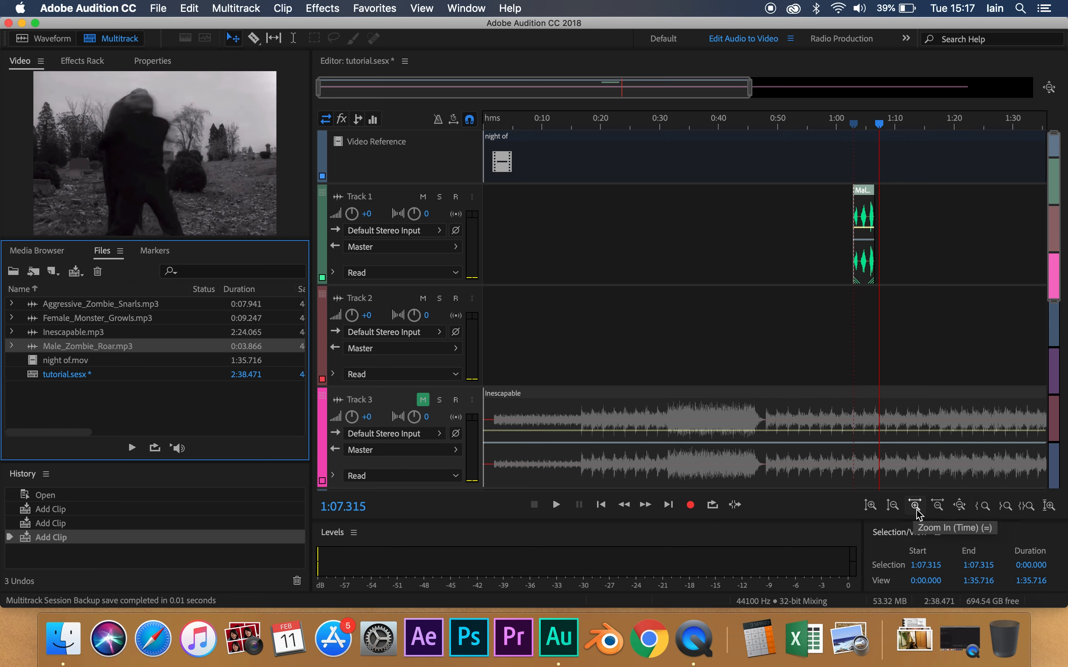
Zoom into the timeline, trim the tail off the Male_Zombie_Roar clip, and replay it against the video.
{"action": "left_click", "coordinate": [914, 505]}
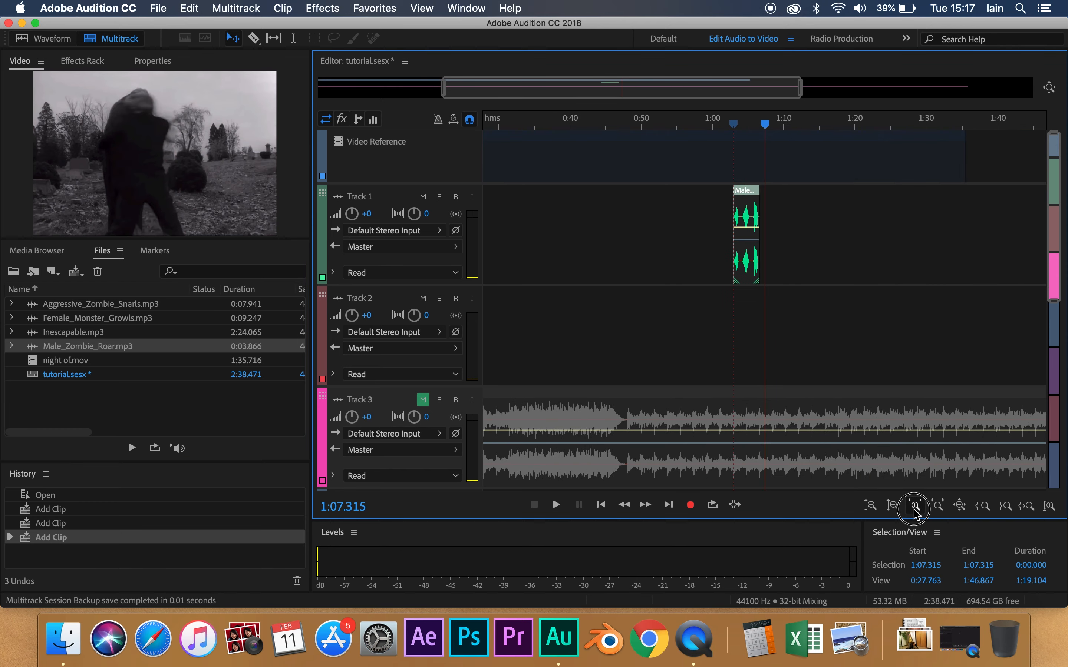
{"action": "left_click", "coordinate": [913, 505]}
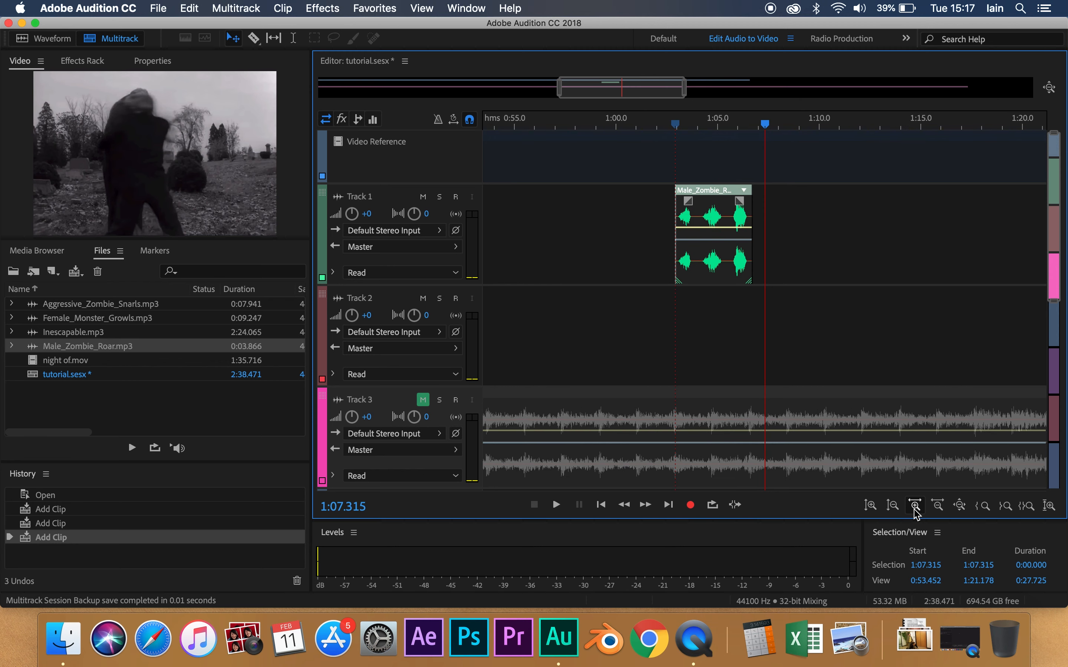
{"action": "left_click", "coordinate": [914, 505]}
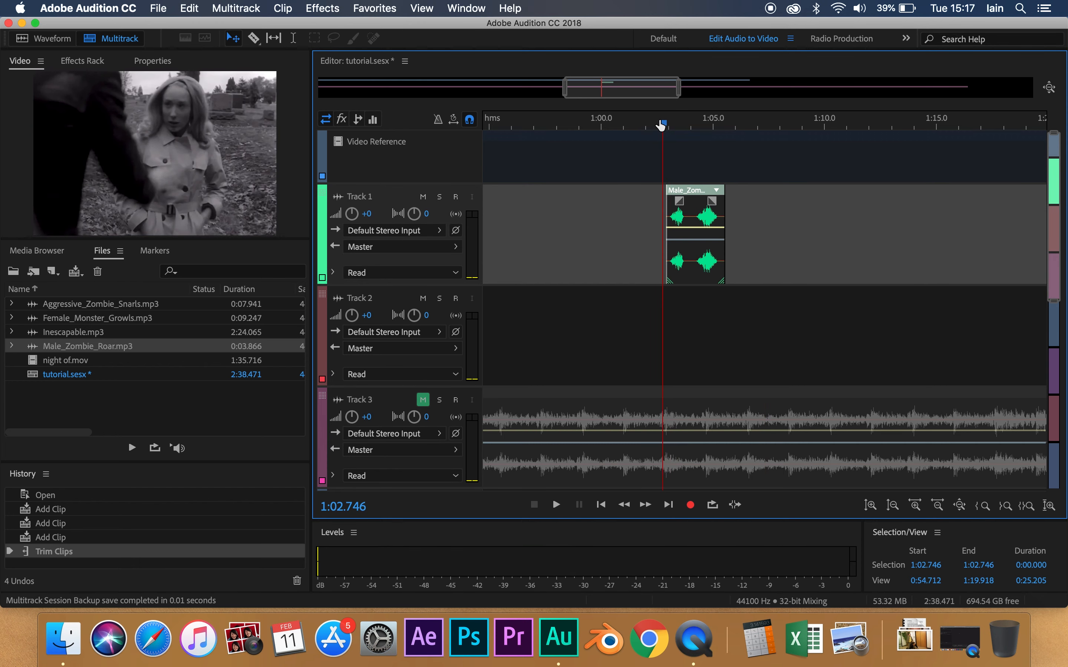
{"action": "left_click", "coordinate": [555, 505]}
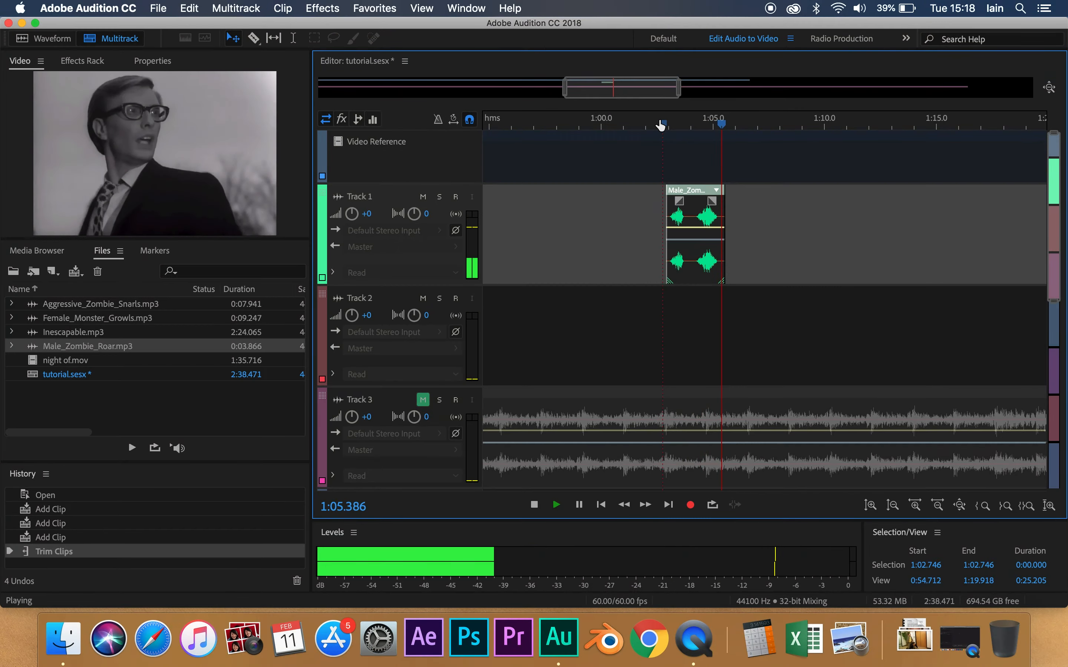
{"action": "left_click", "coordinate": [534, 506]}
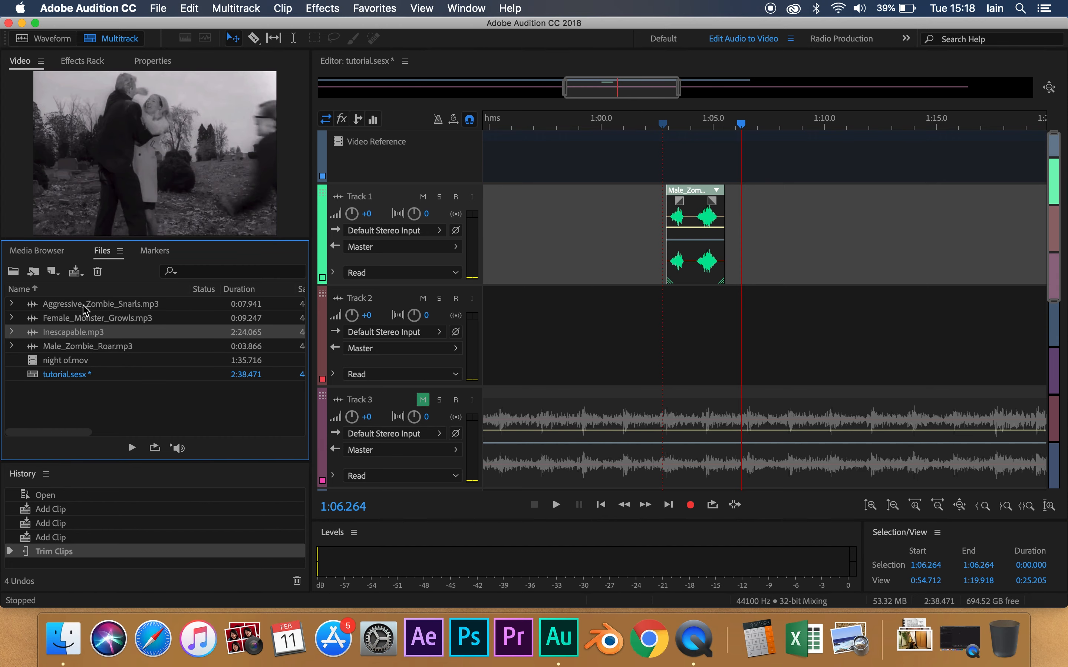
{"action": "double_click", "coordinate": [100, 305]}
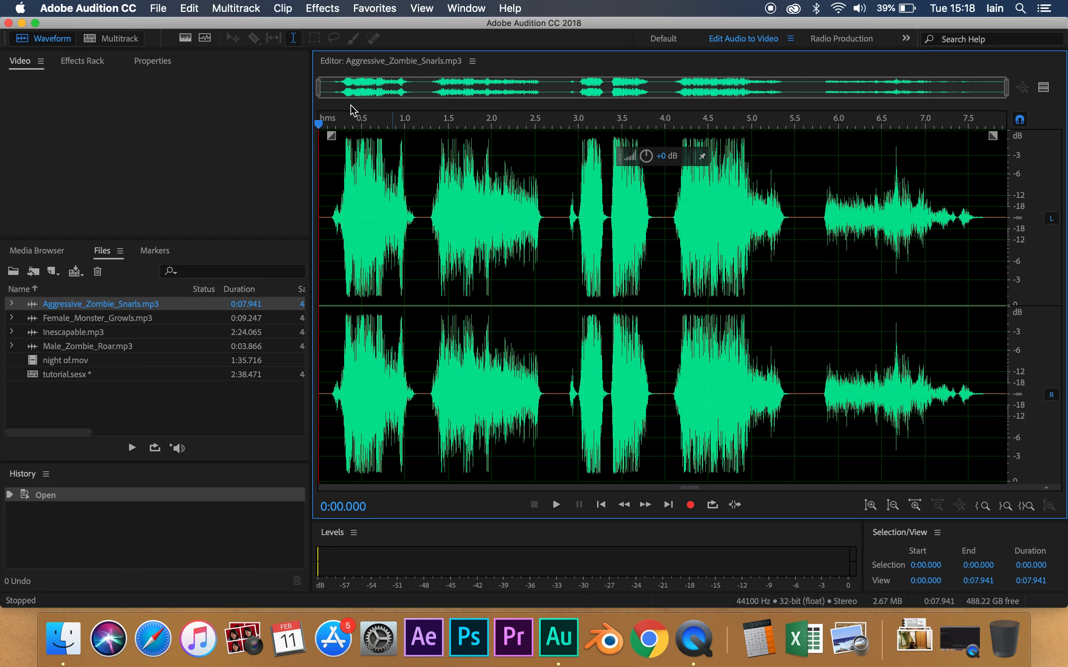
{"action": "left_click", "coordinate": [554, 505]}
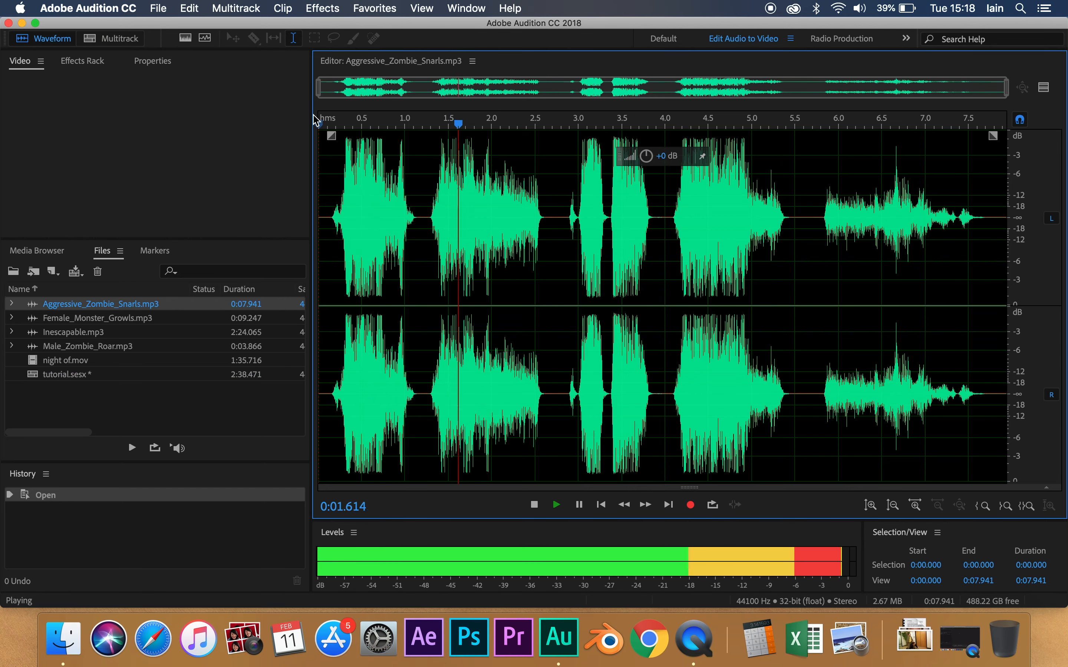
{"action": "left_click", "coordinate": [533, 505]}
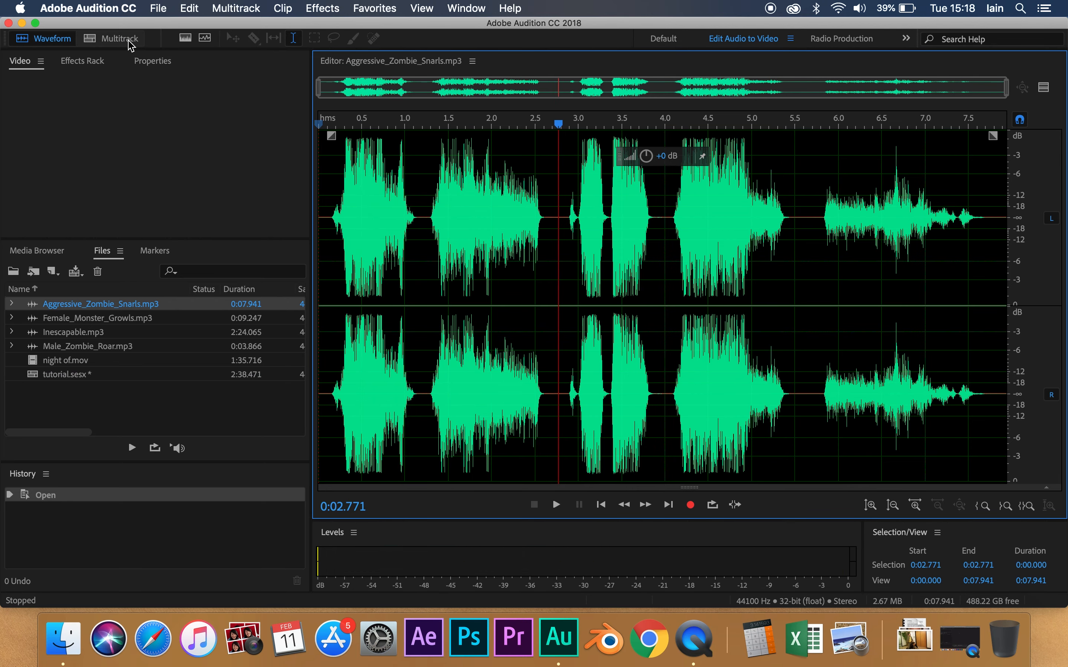
{"action": "left_click", "coordinate": [110, 37]}
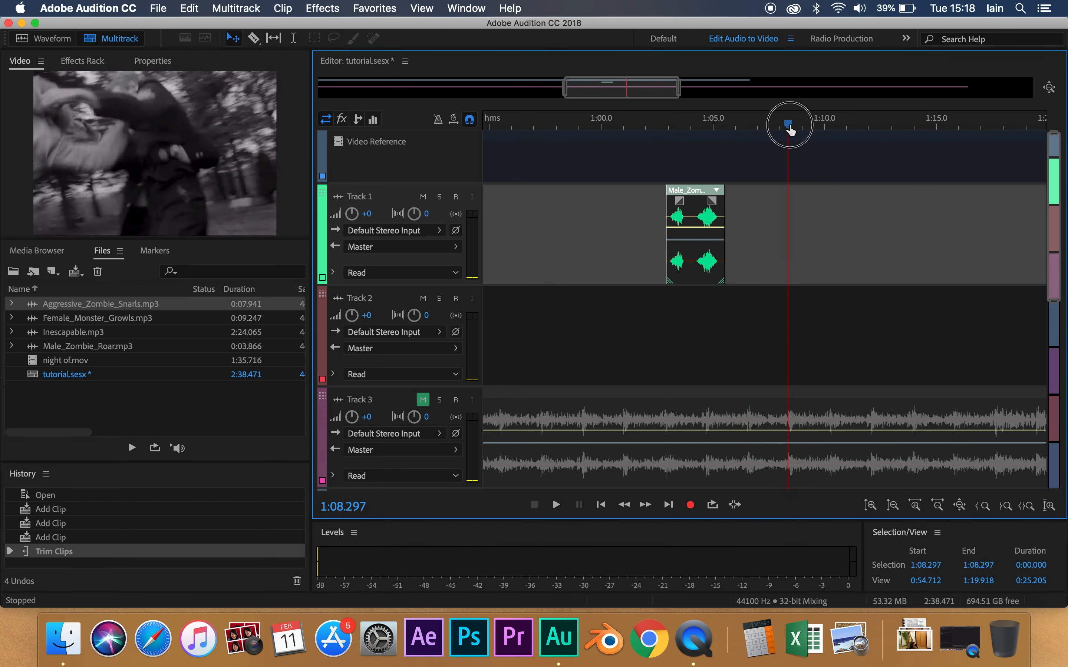
Place Aggressive_Zombie_Snarls on Track 2 after the roar and trim its end shorter.
{"action": "left_click", "coordinate": [725, 122]}
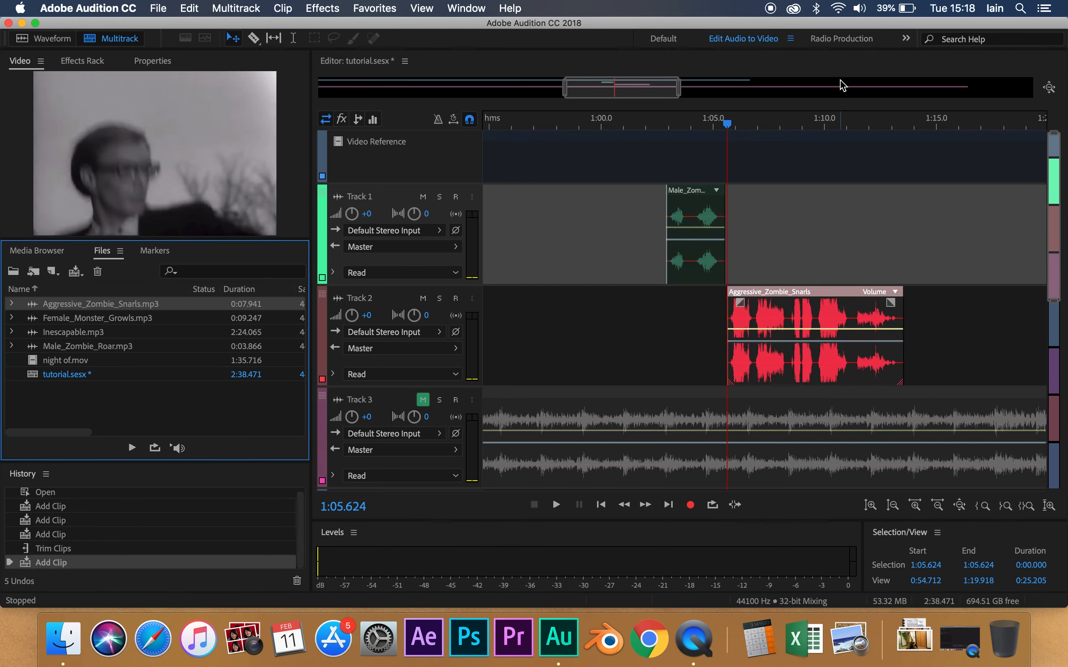
{"action": "left_click", "coordinate": [802, 129]}
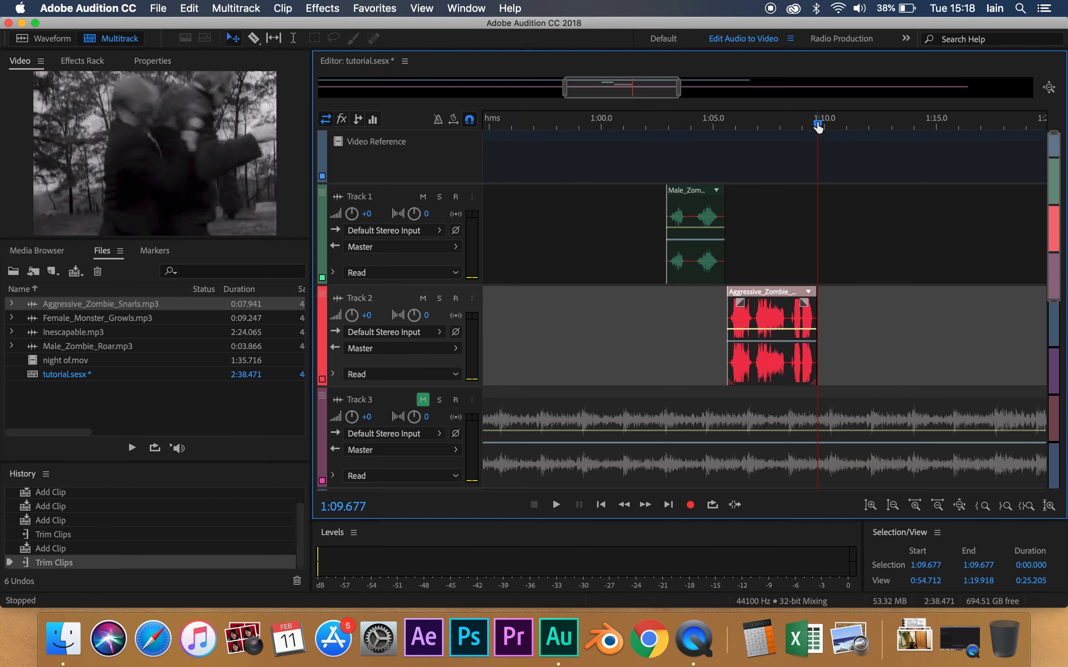
{"action": "left_click", "coordinate": [603, 119]}
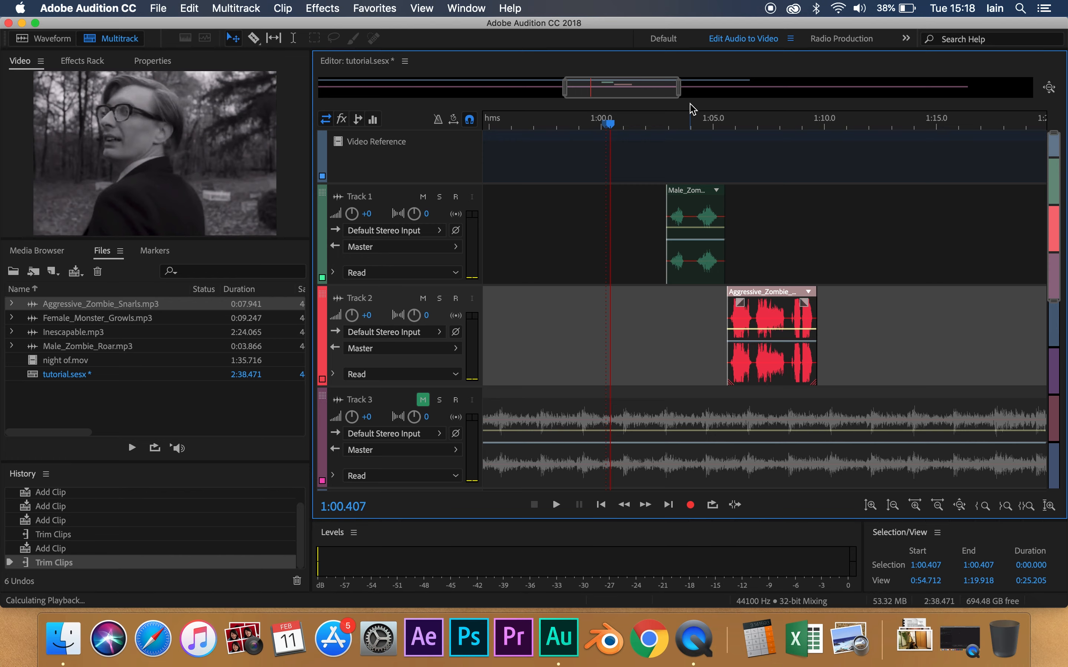
Preview the session from about 1:00, then stop playback.
{"action": "left_click", "coordinate": [554, 505]}
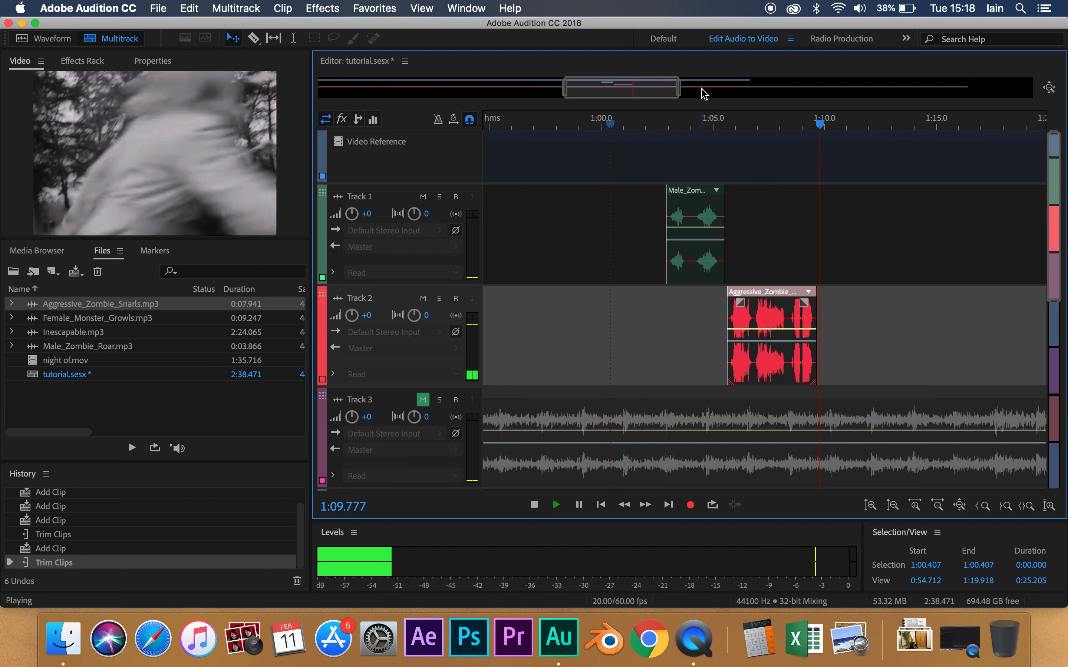
{"action": "left_click", "coordinate": [534, 505]}
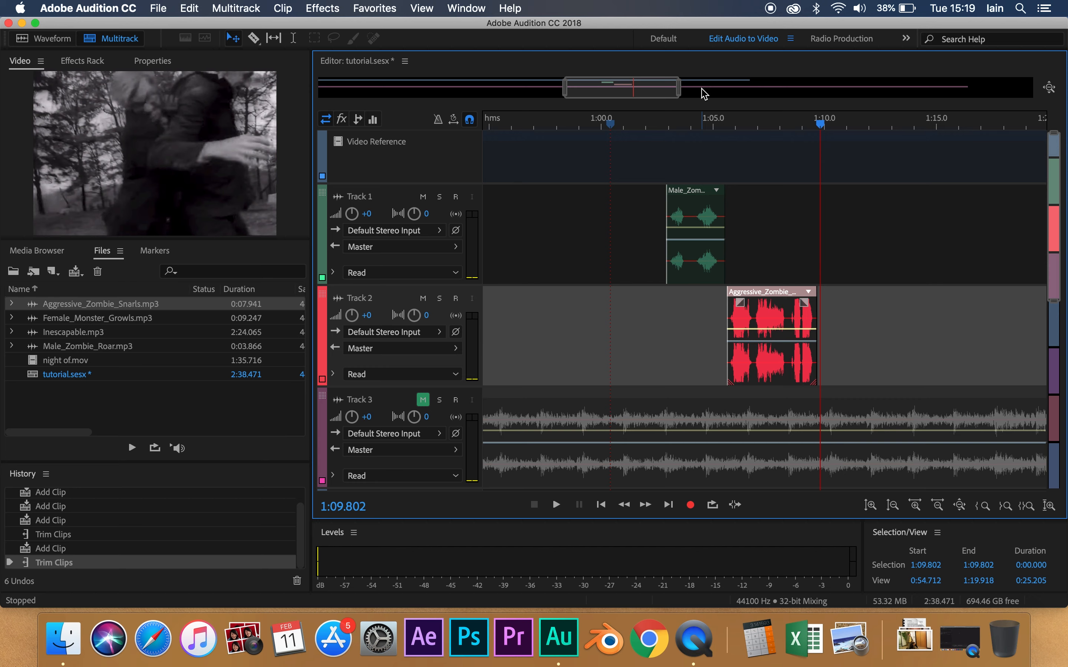
{"action": "mouse_move", "coordinate": [575, 400]}
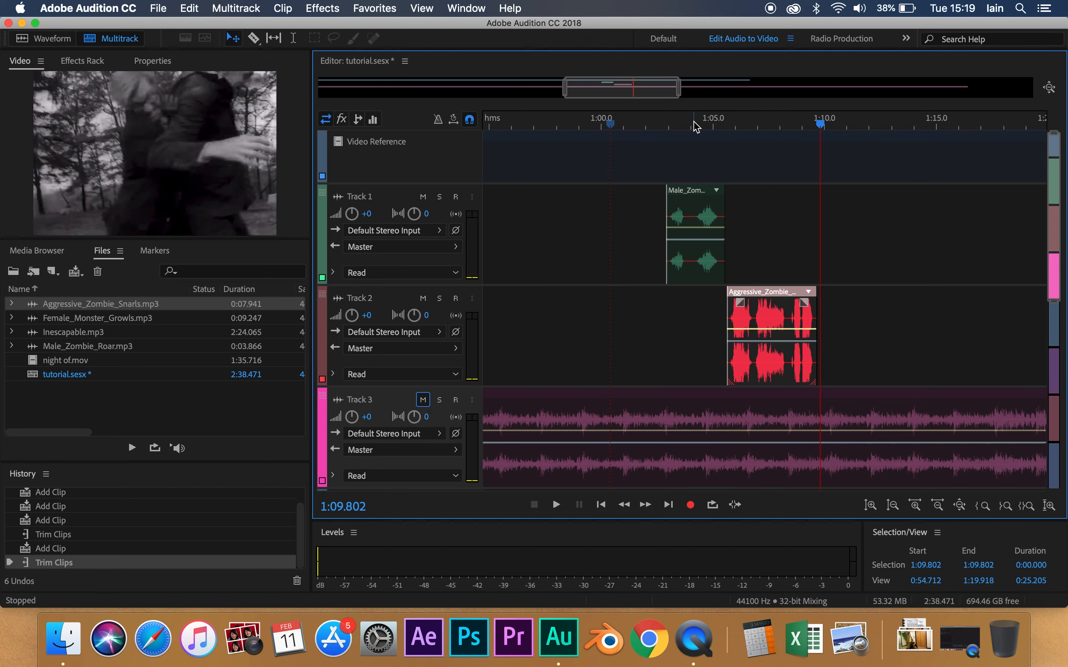
Play the roar and snarl together with the unmuted Inescapable music from just before the roar.
{"action": "left_click", "coordinate": [649, 124]}
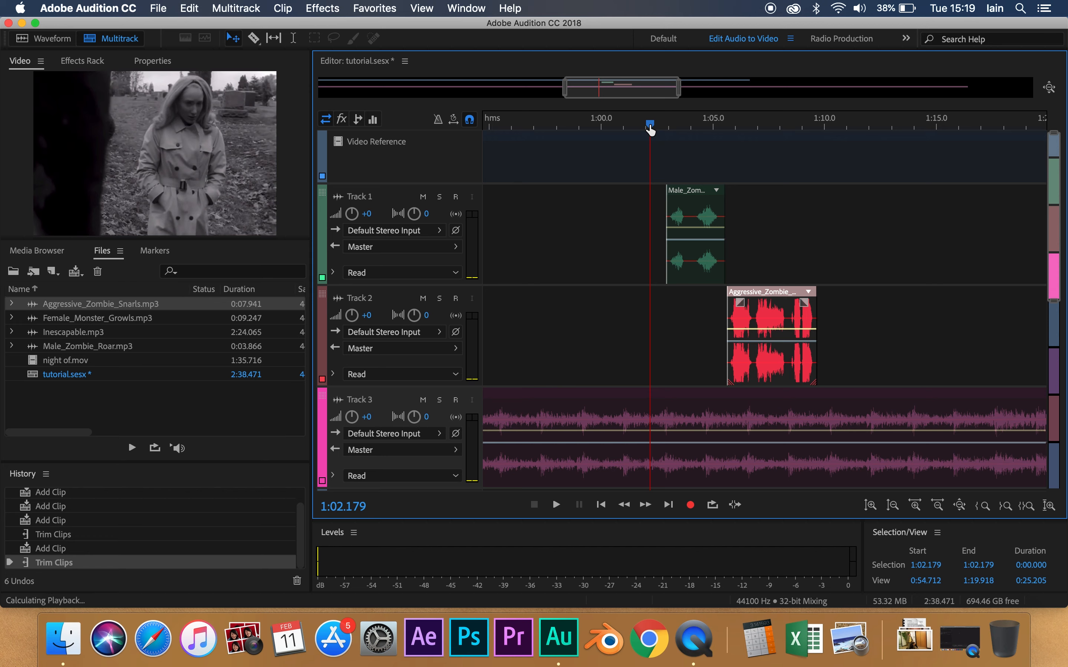
{"action": "left_click", "coordinate": [555, 505]}
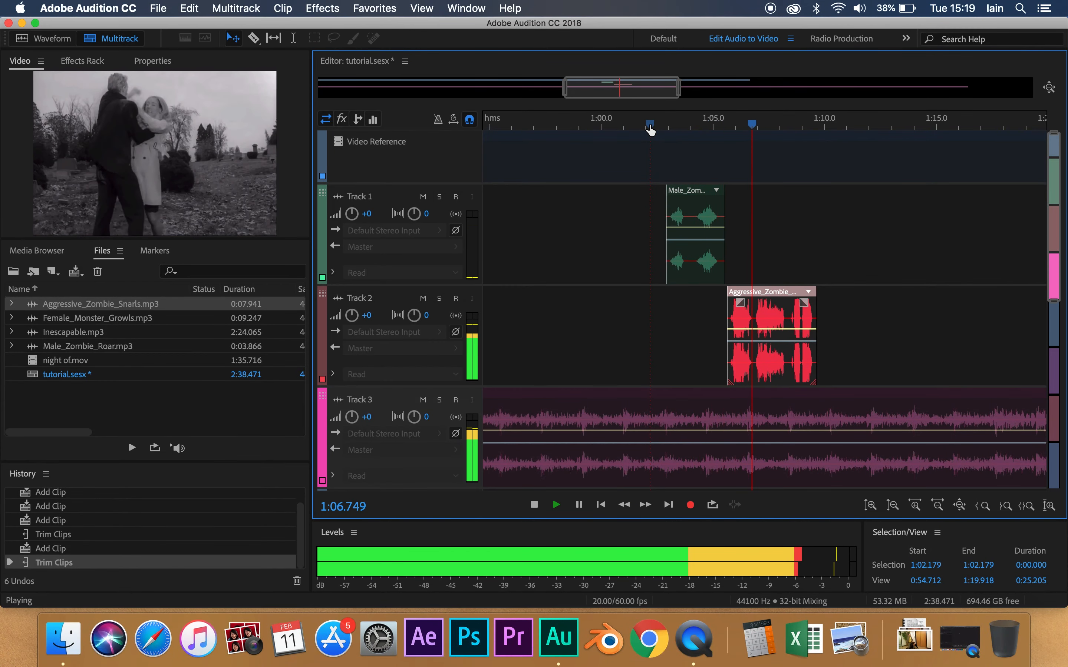
{"action": "left_click", "coordinate": [534, 505]}
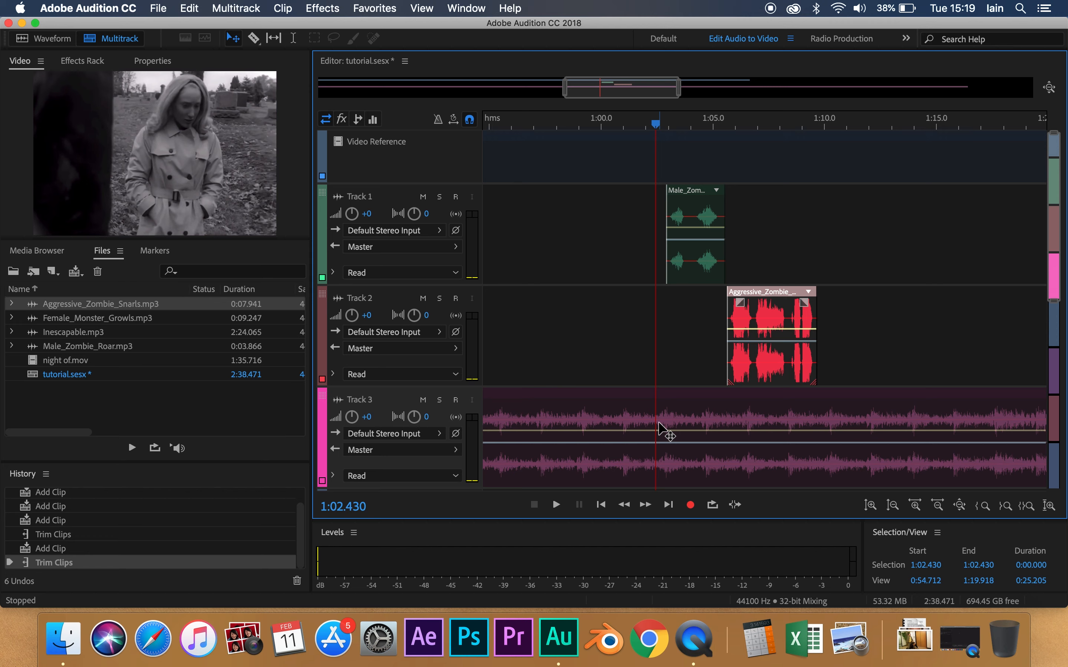
{"action": "mouse_move", "coordinate": [698, 379]}
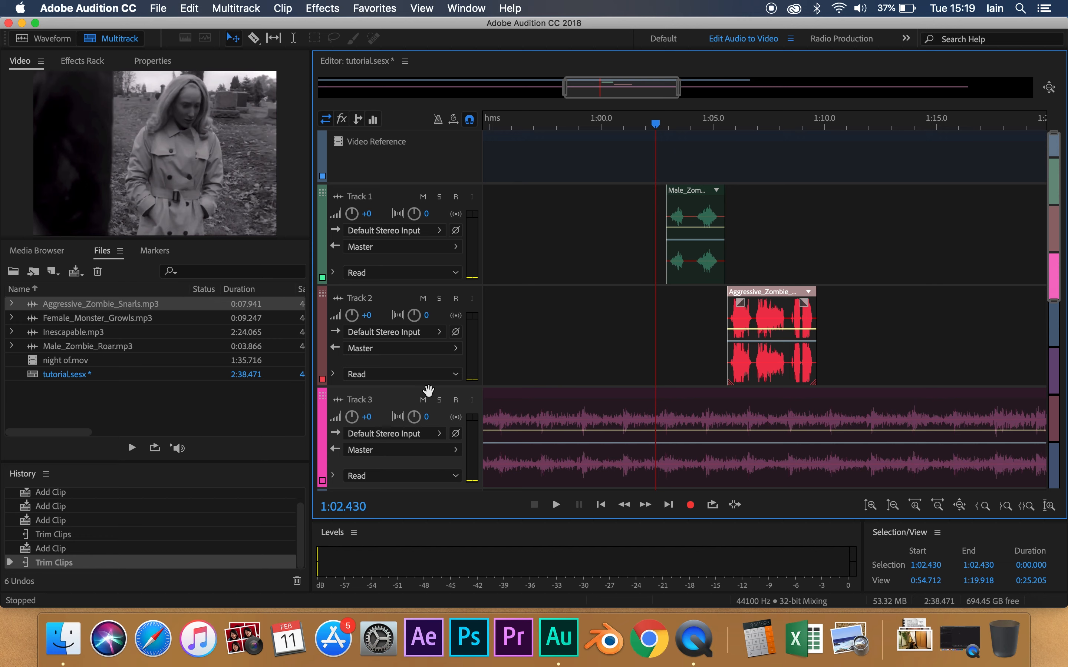
{"action": "mouse_move", "coordinate": [341, 428]}
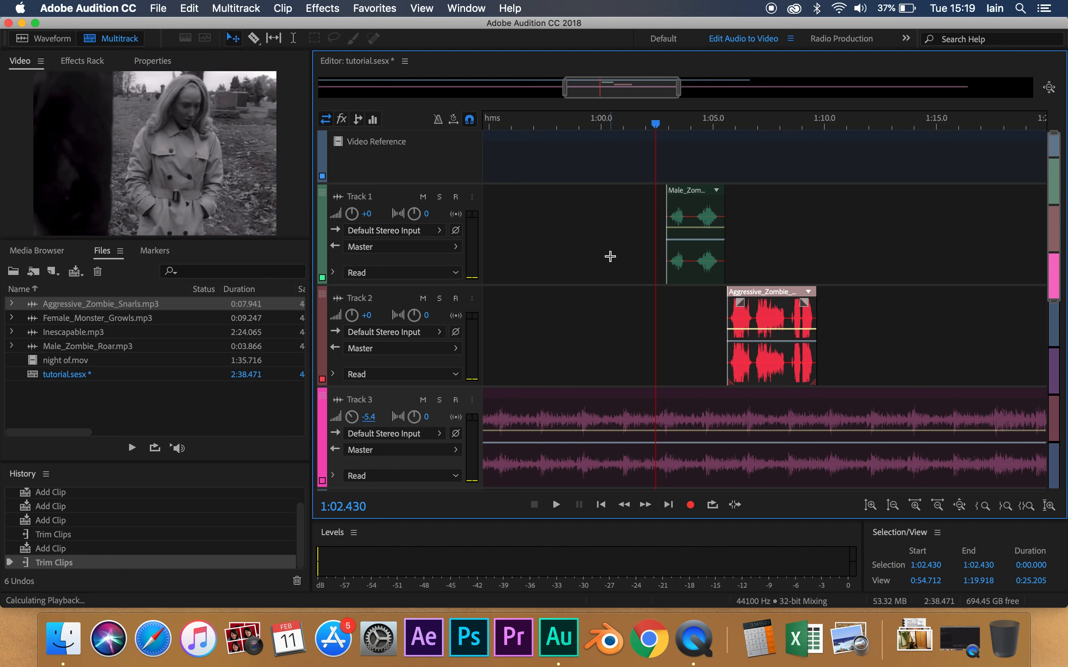
Lower Track 3 music to -33.6 dB, raise Tracks 1 and 2 to +15 dB, and preview.
{"action": "left_click", "coordinate": [555, 505]}
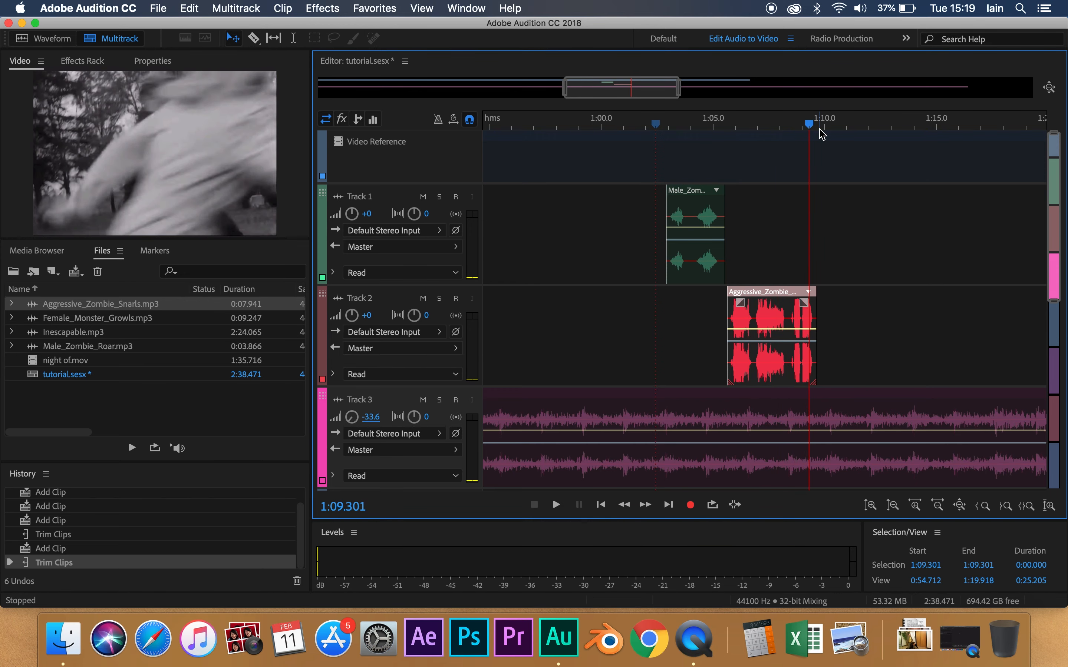
{"action": "left_click", "coordinate": [641, 118]}
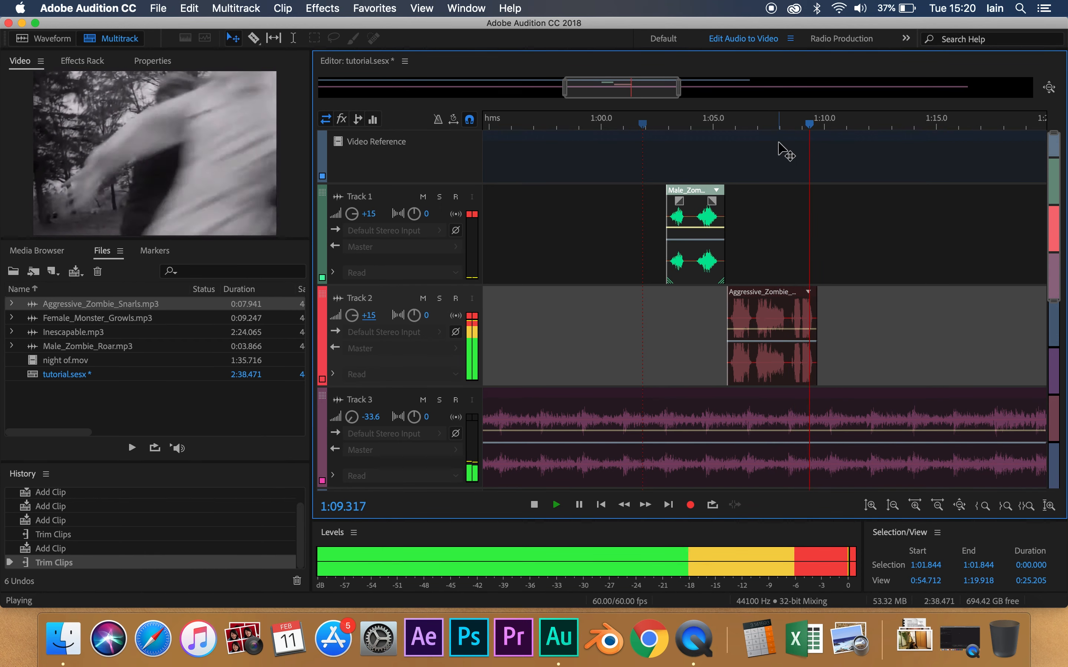
{"action": "left_click", "coordinate": [637, 125]}
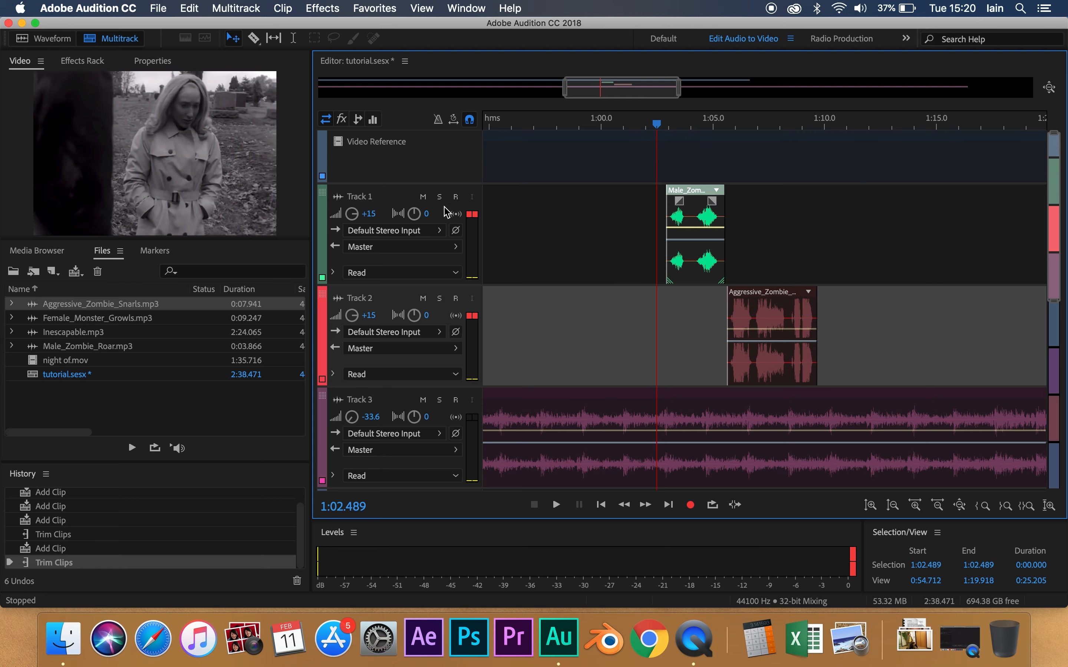
{"action": "mouse_move", "coordinate": [833, 283]}
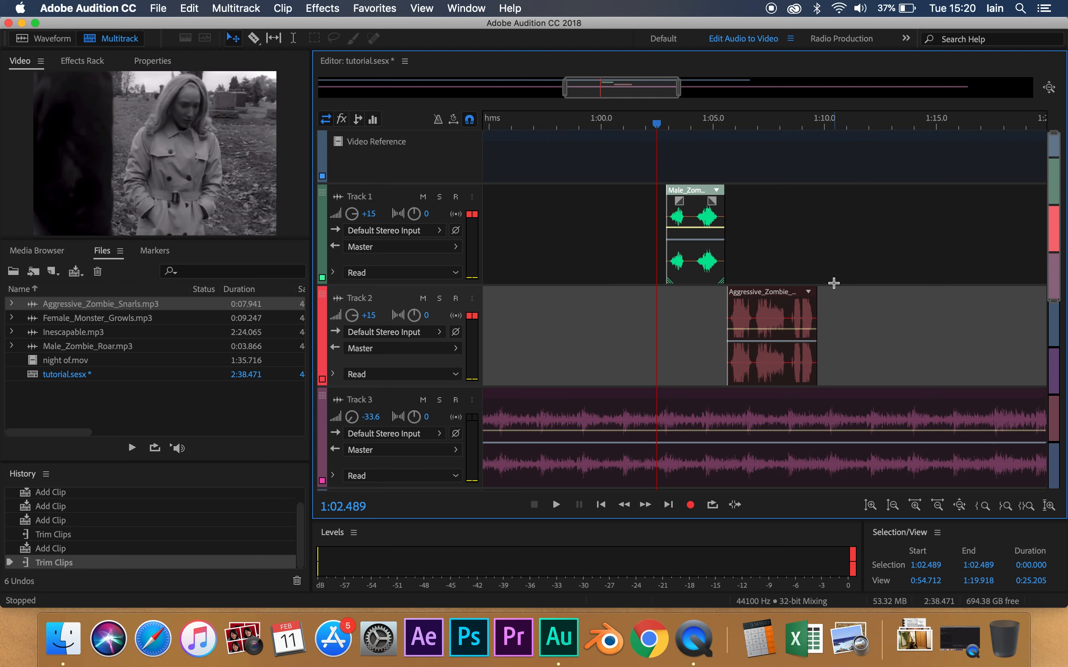